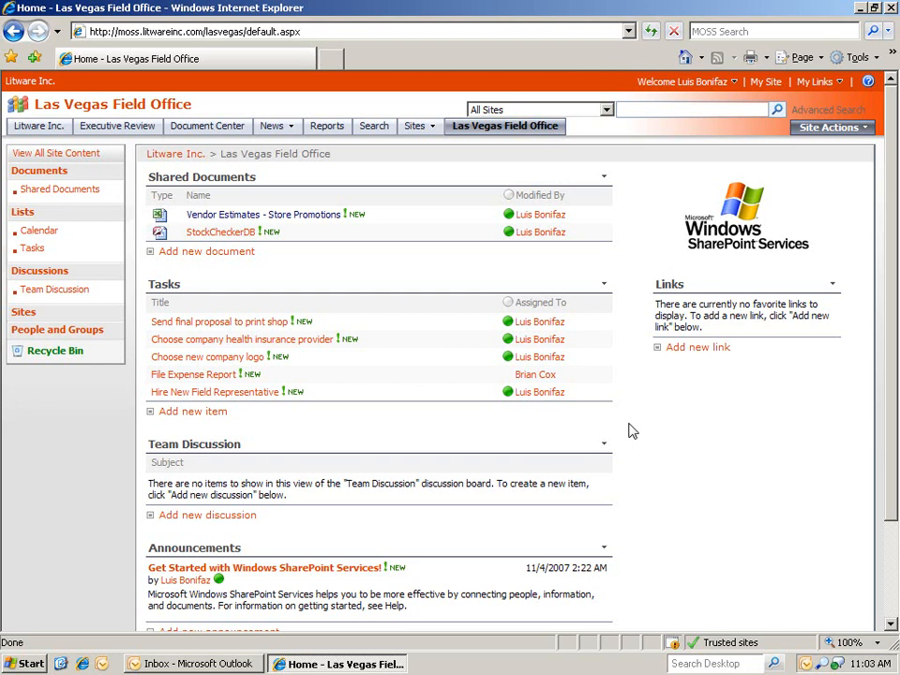
mouse_move(626, 431)
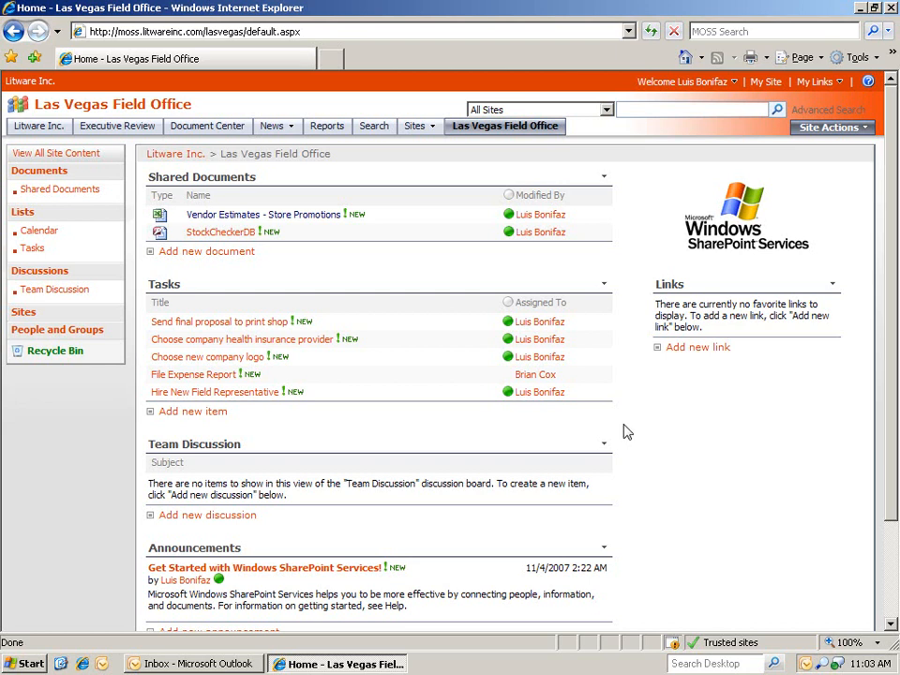
mouse_move(202, 176)
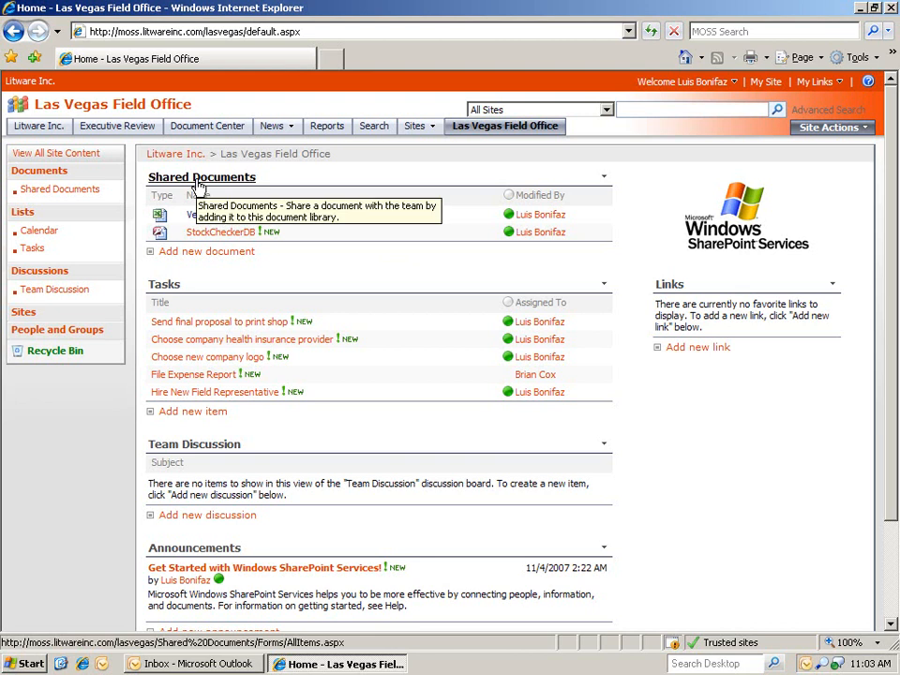
Connect the site's Shared Documents library to Outlook and confirm the connection.
left_click(200, 176)
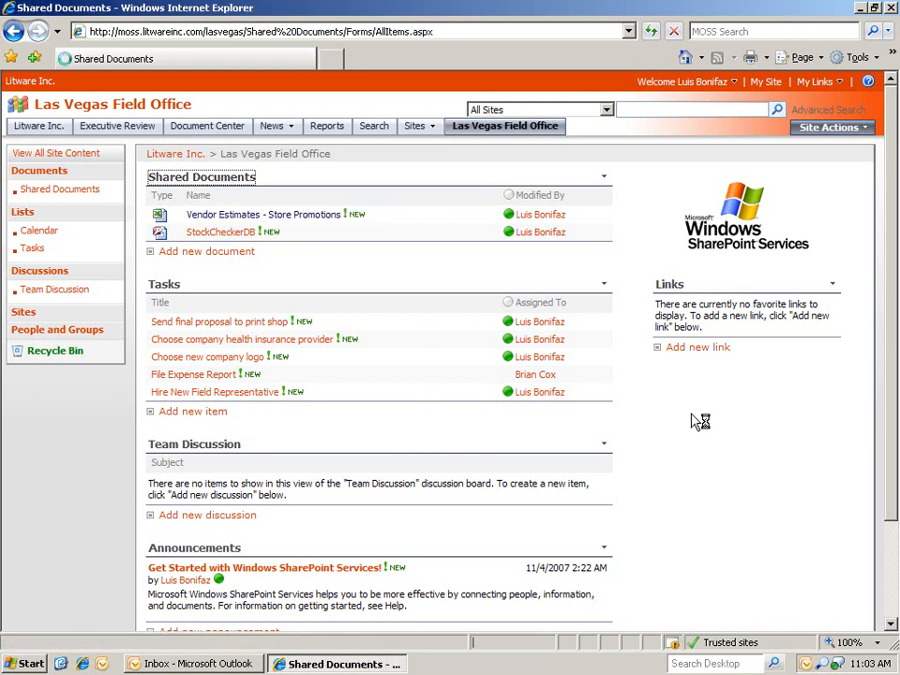
left_click(60, 187)
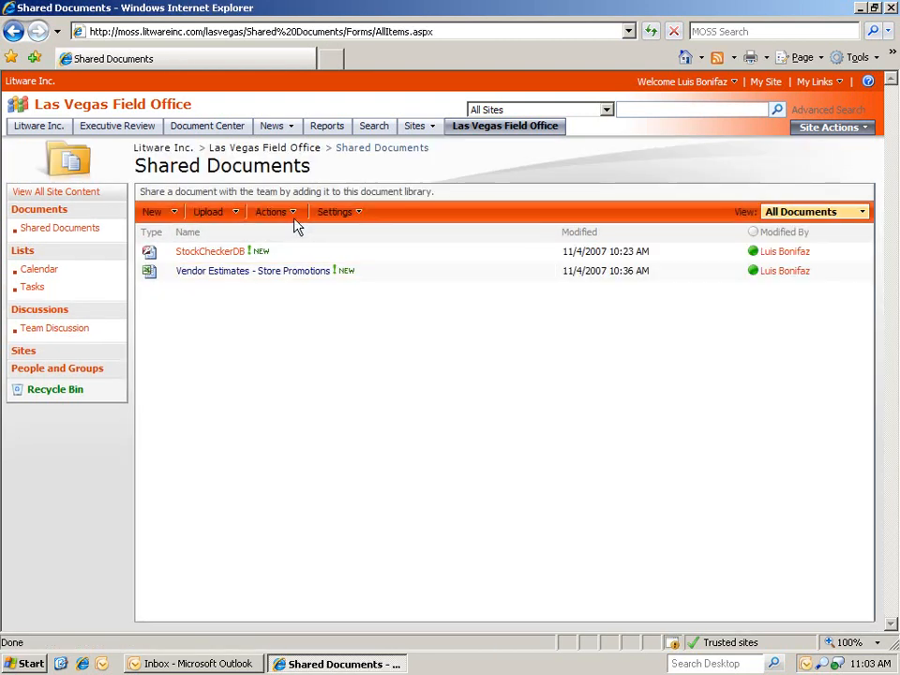
left_click(272, 210)
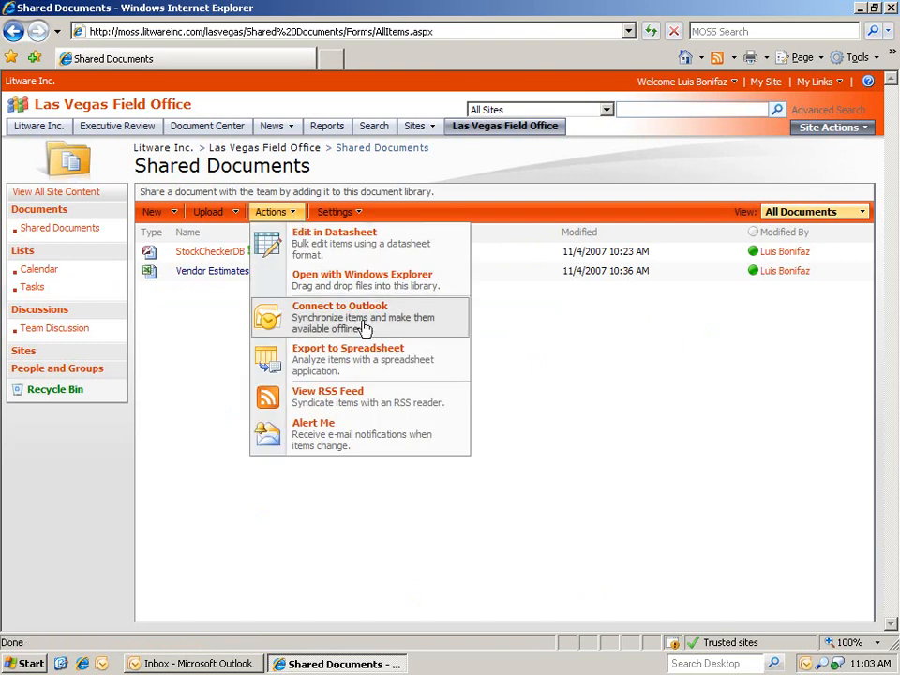
left_click(375, 333)
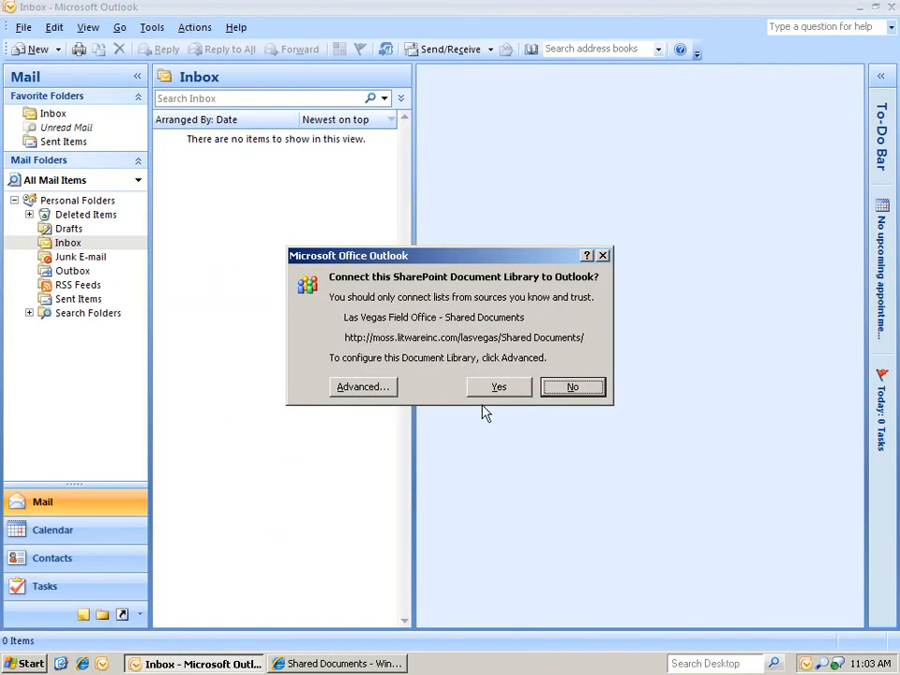
left_click(498, 386)
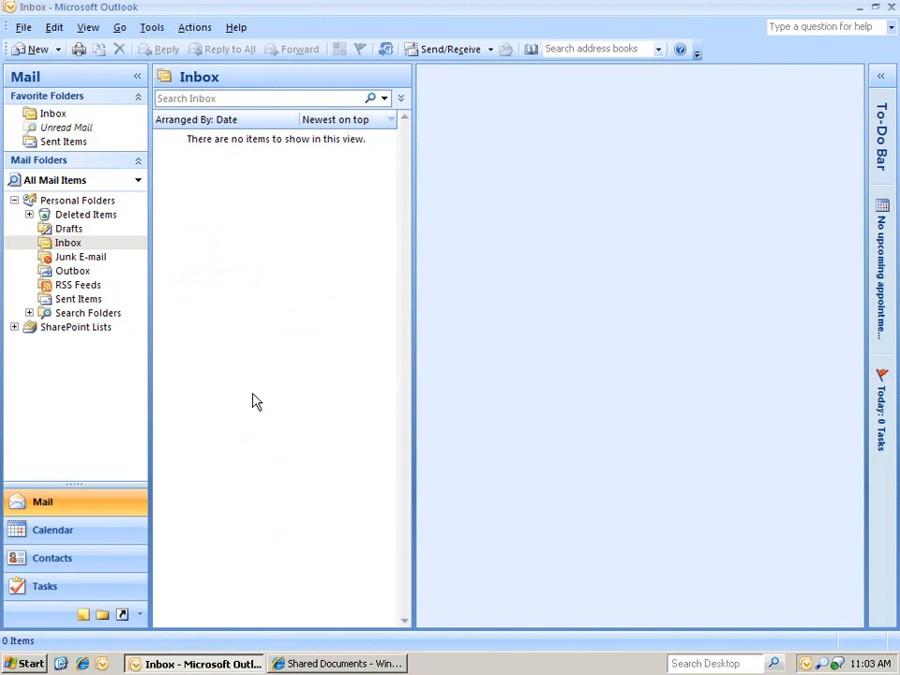
mouse_move(228, 360)
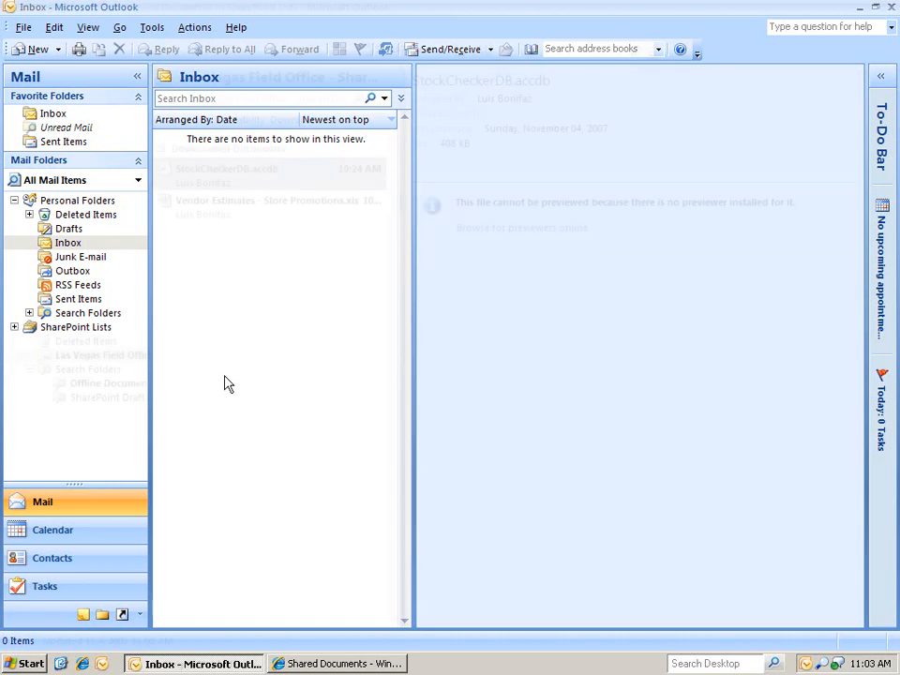
Show the Las Vegas Field Office library in Outlook with the Vendor Estimates spreadsheet previewed.
left_click(101, 354)
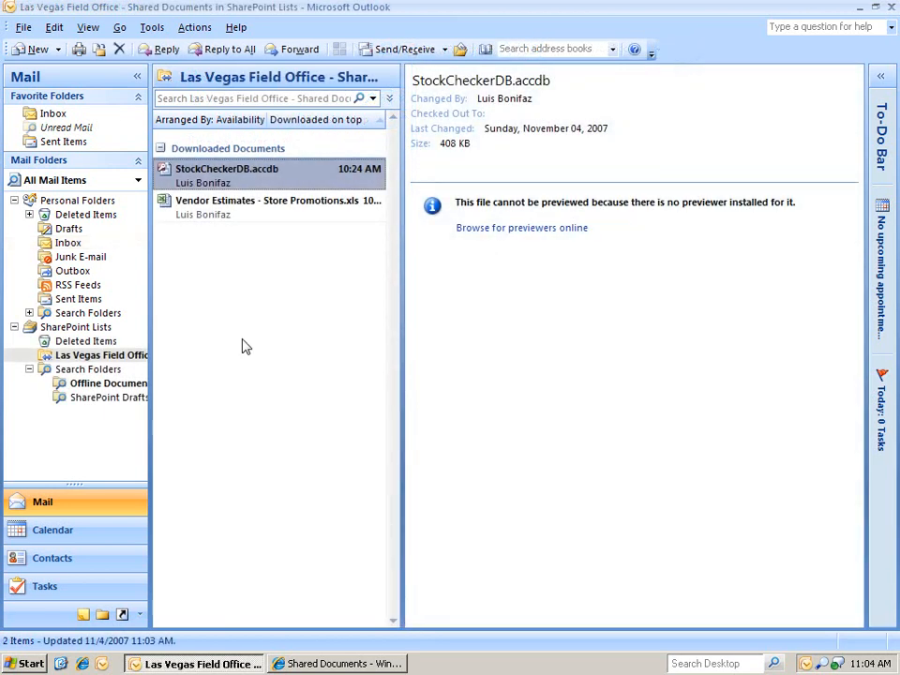
mouse_move(229, 221)
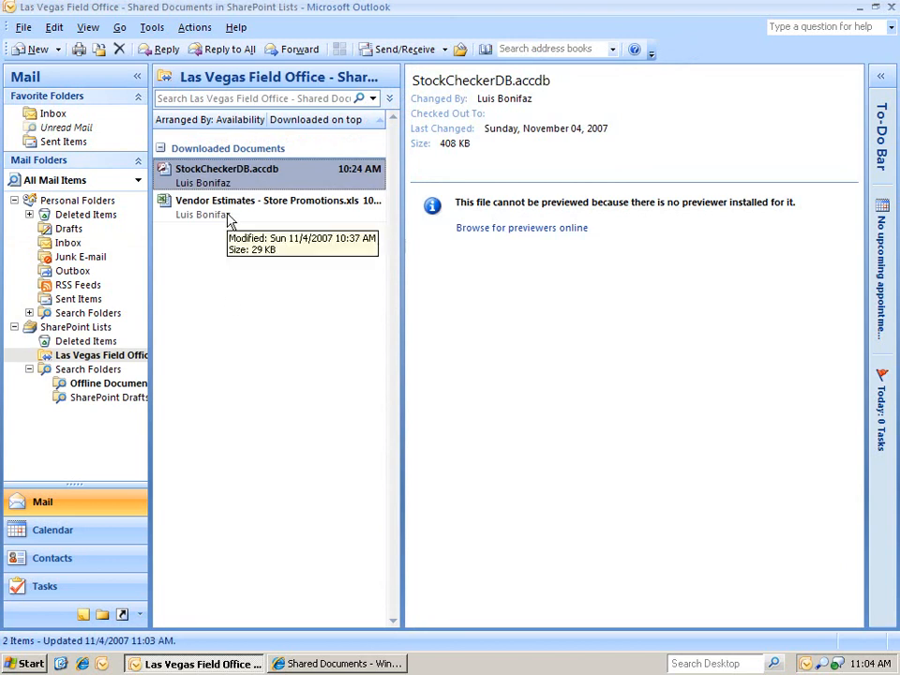
left_click(262, 198)
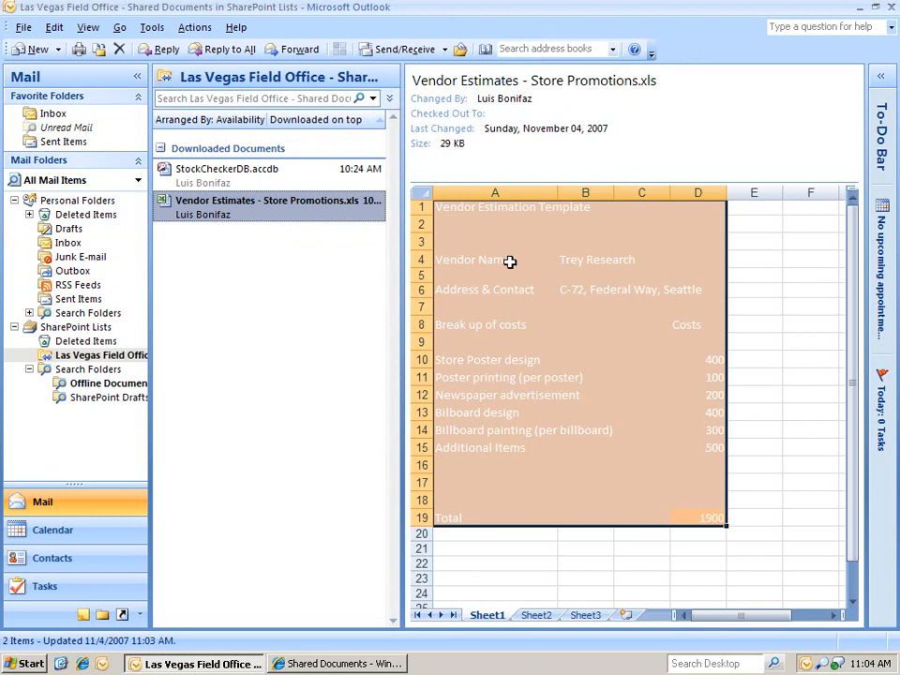
mouse_move(489, 289)
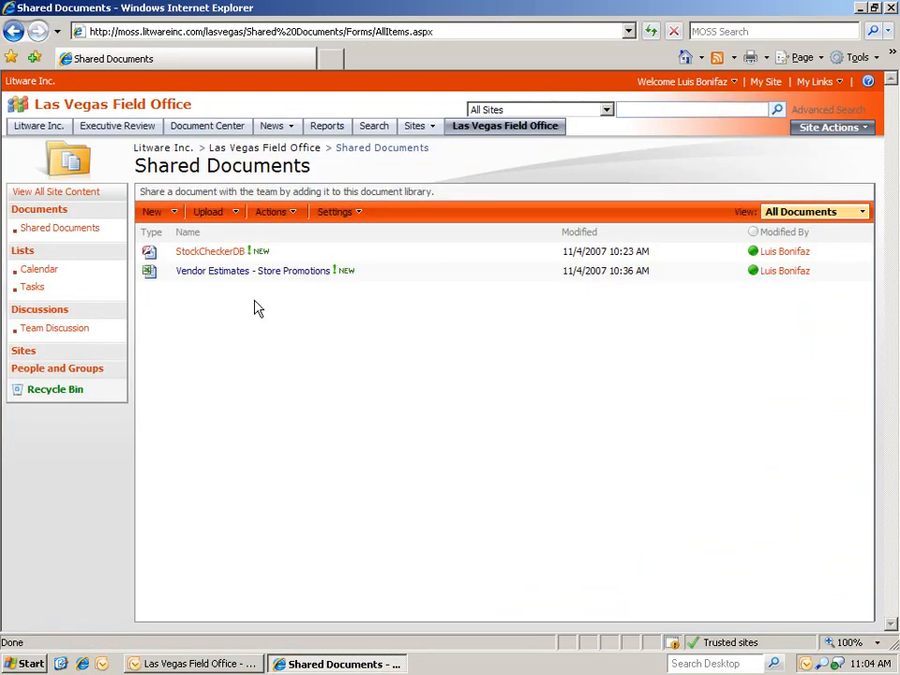
Upload Jupiter Sales Tool Reference Guide and Marketing Analysis into the Shared Documents library.
left_click(208, 210)
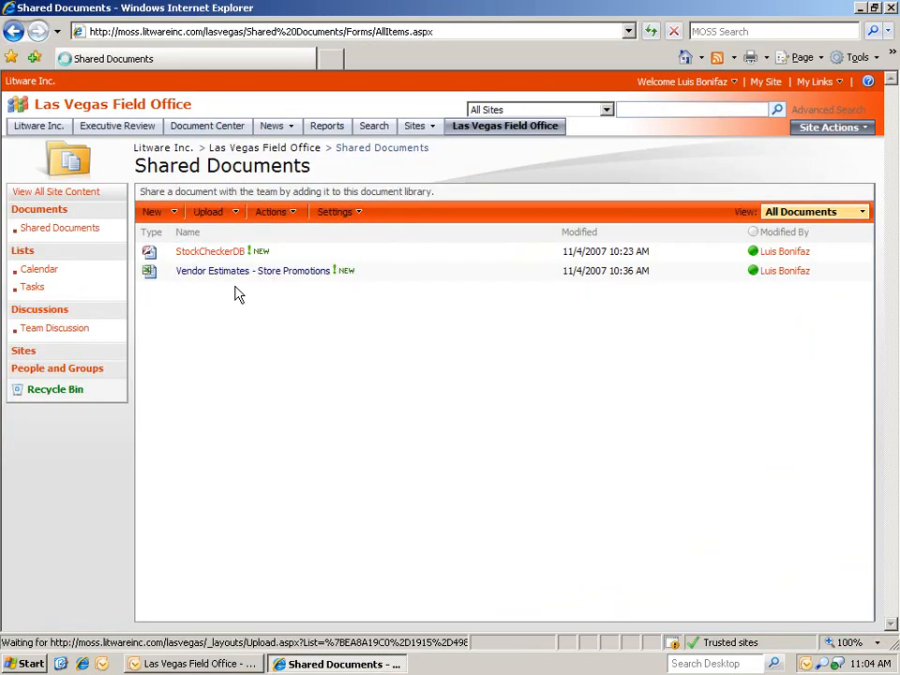
left_click(206, 210)
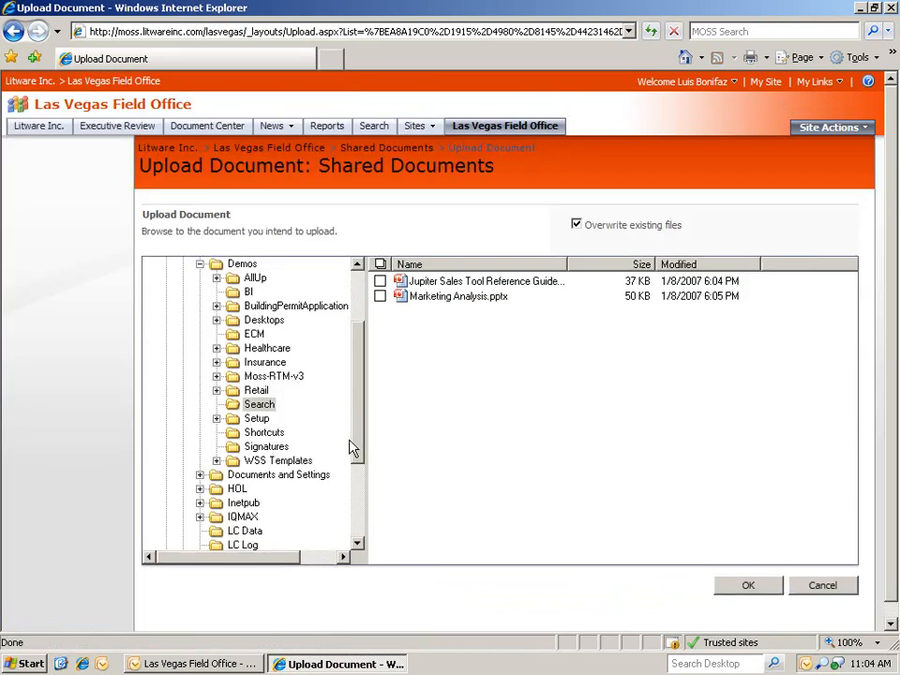
left_click(255, 418)
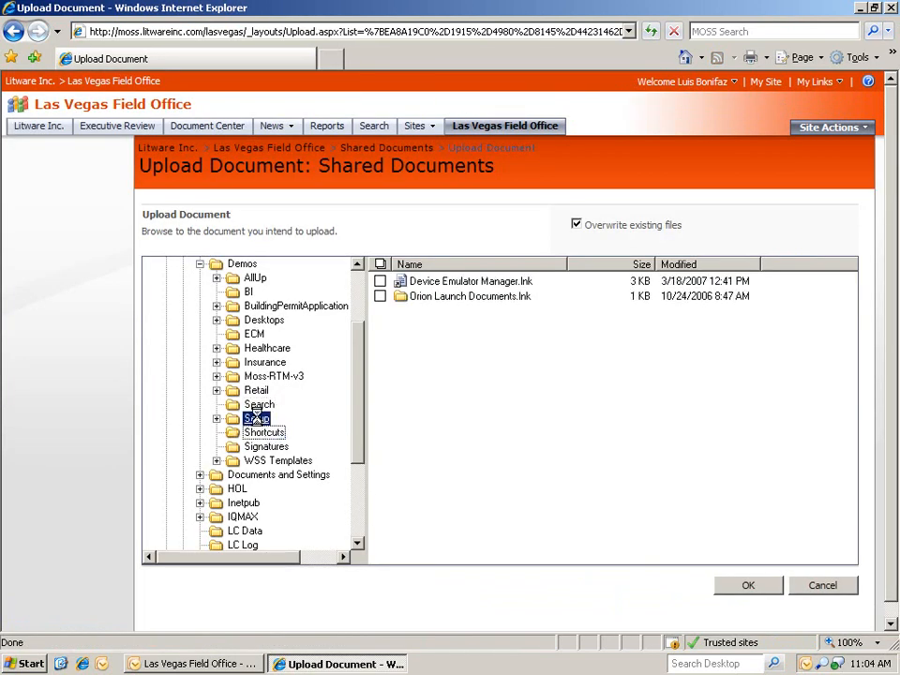
left_click(255, 418)
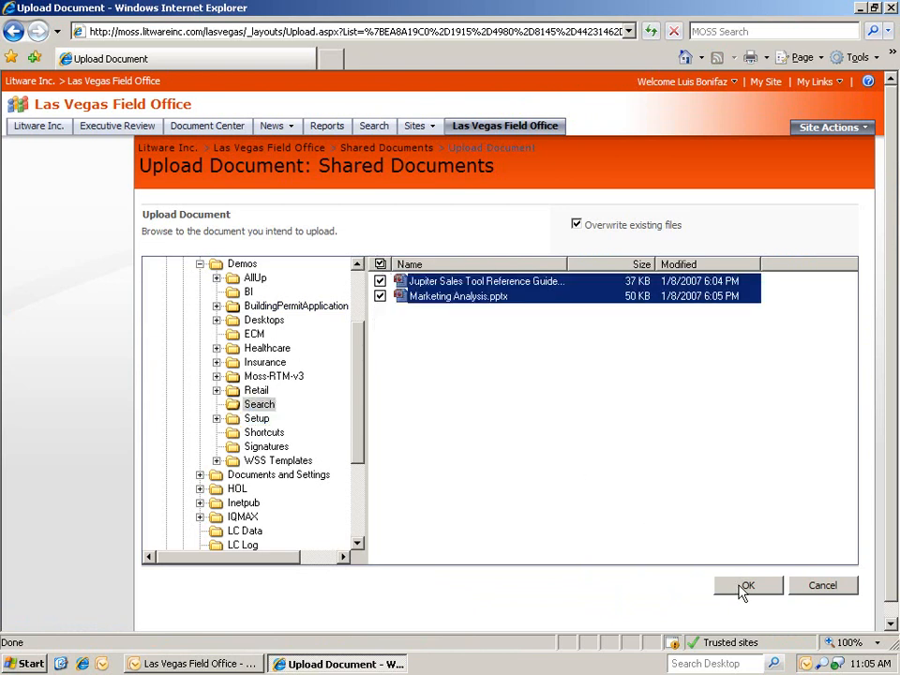
left_click(753, 585)
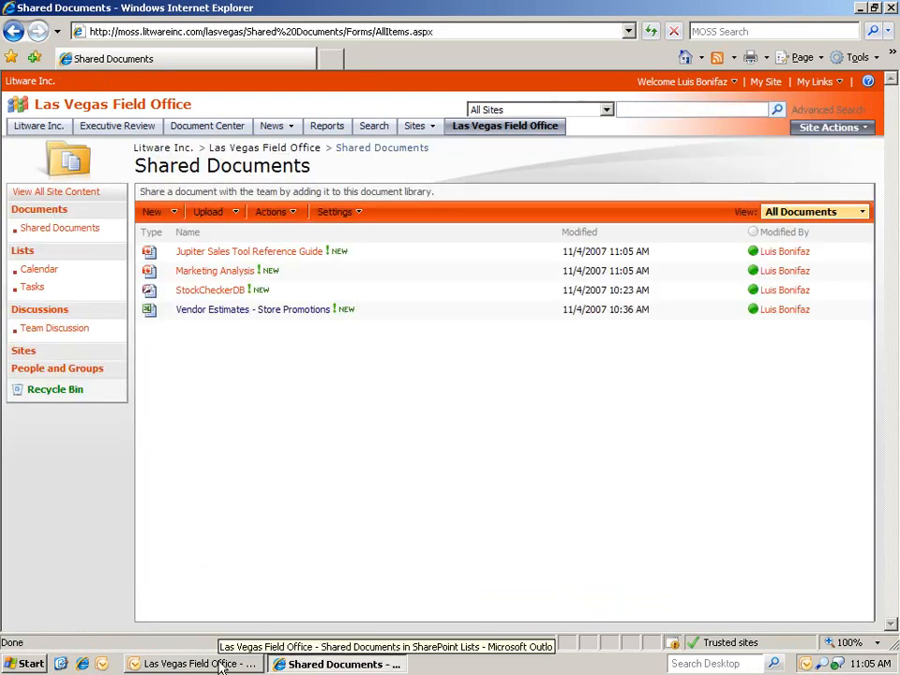
Run Send/Receive in Outlook so the connected library lists all four documents.
left_click(188, 664)
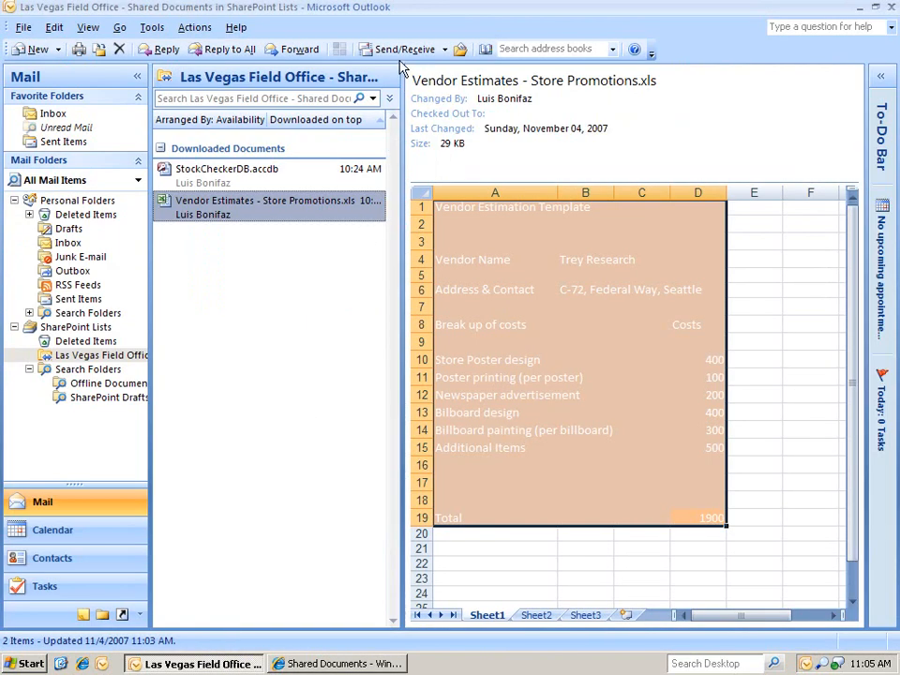
mouse_move(396, 48)
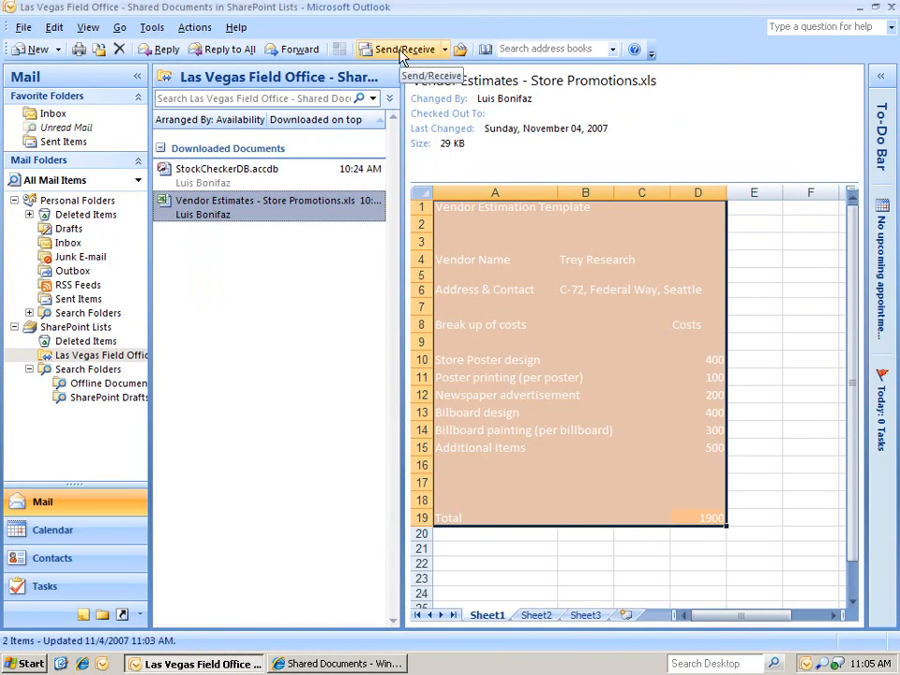
left_click(397, 49)
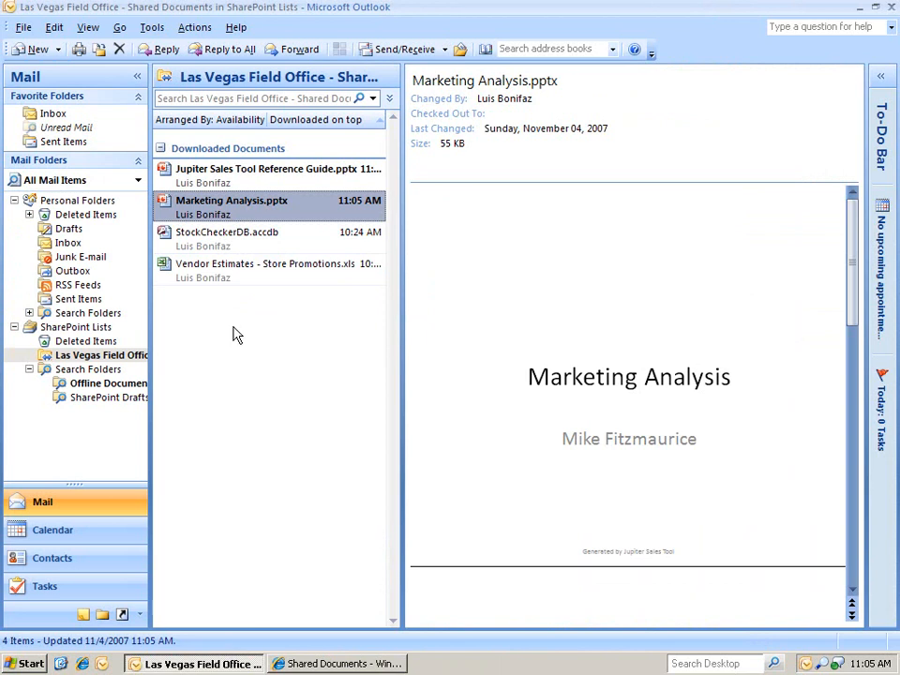
mouse_move(229, 327)
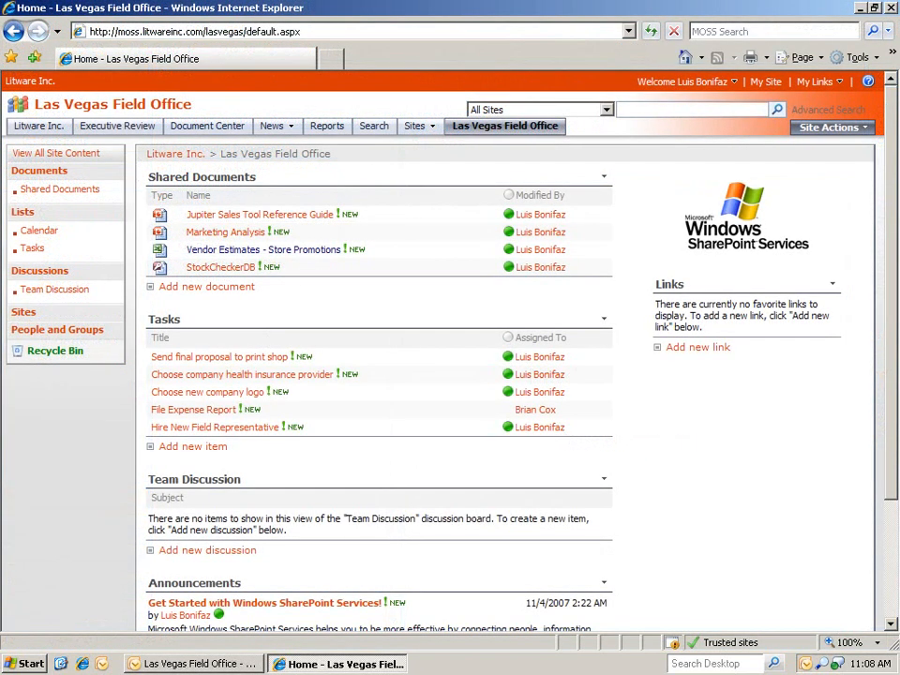
mouse_move(209, 343)
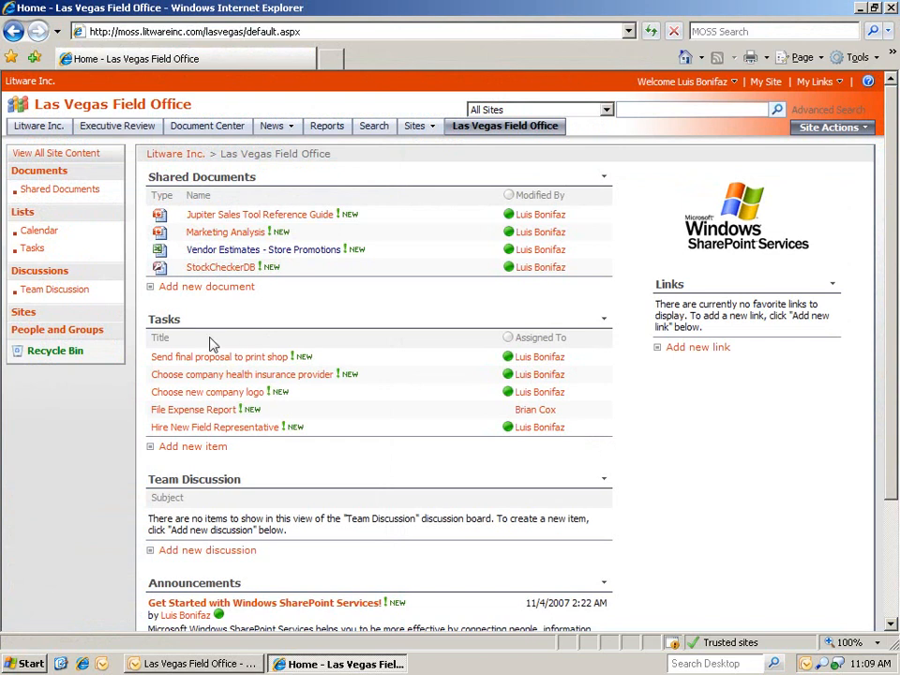
Start a new e-mail alert on the site's Tasks list.
left_click(163, 319)
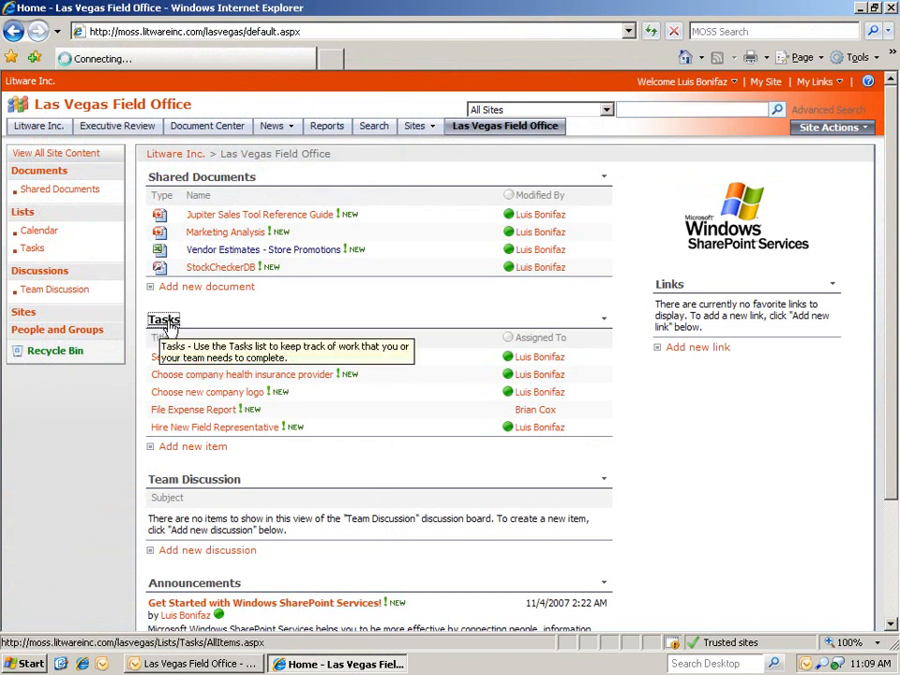
left_click(163, 318)
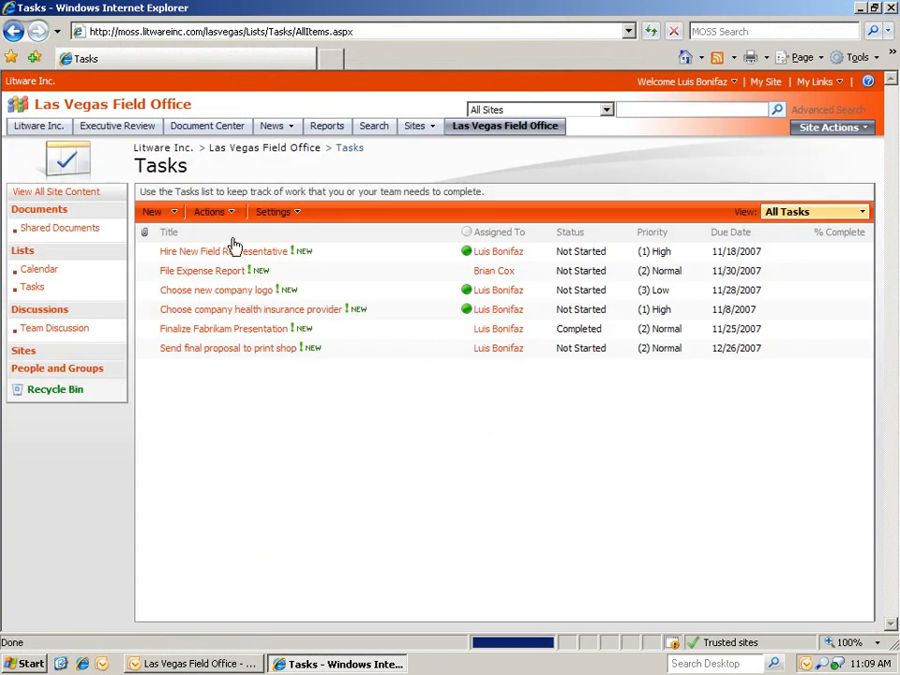
left_click(210, 210)
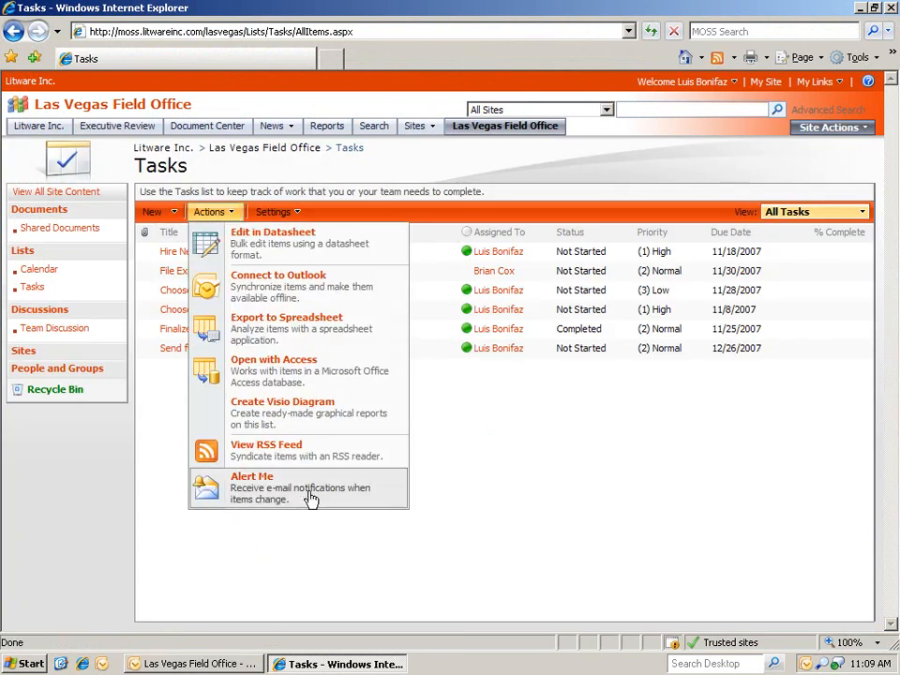
left_click(477, 492)
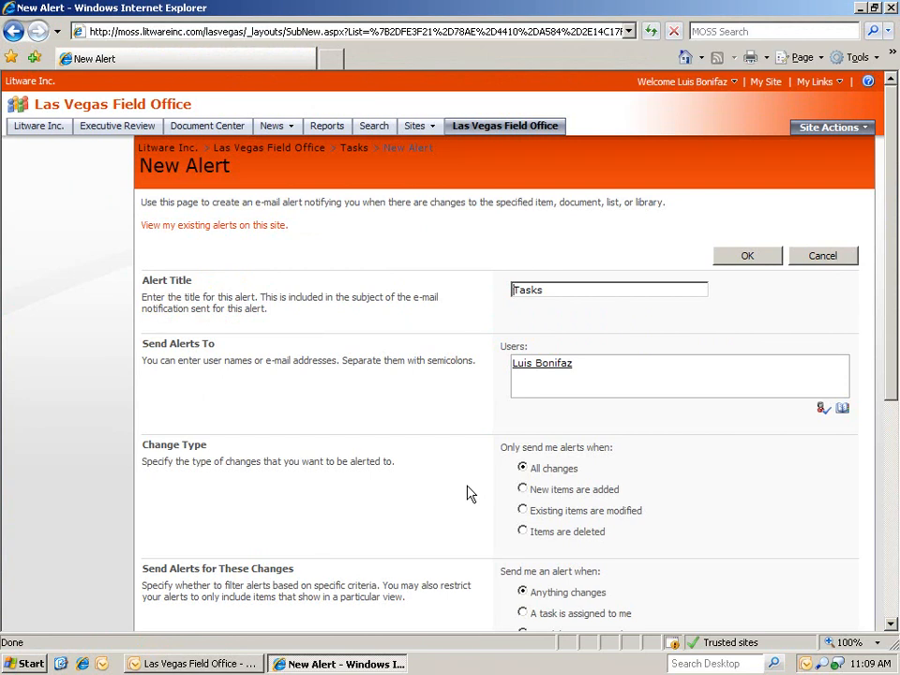
Save the alert to fire when a high priority task changes, sending e-mail immediately.
scroll("down", 3)
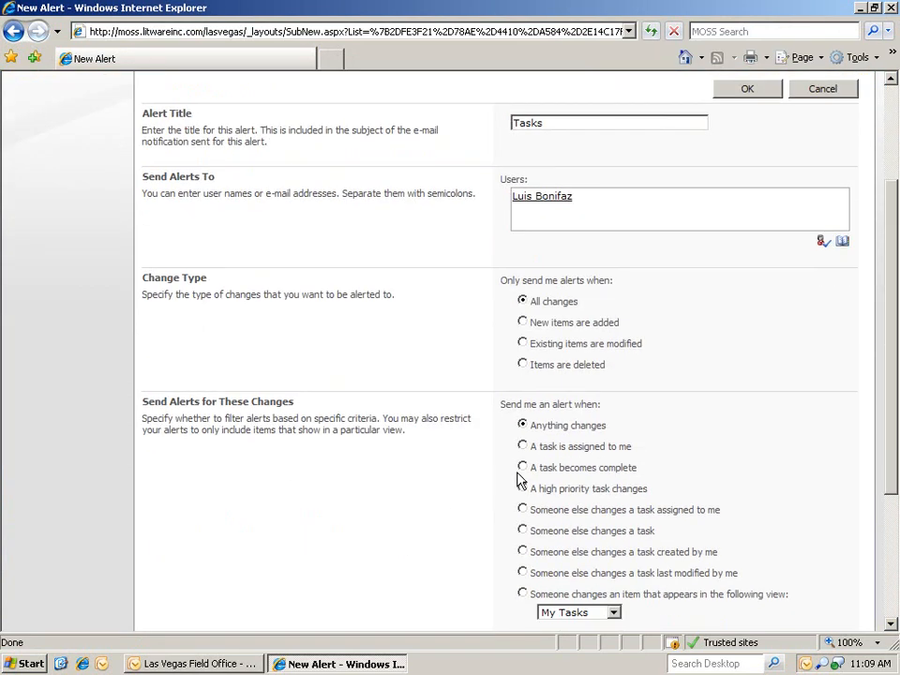
left_click(521, 487)
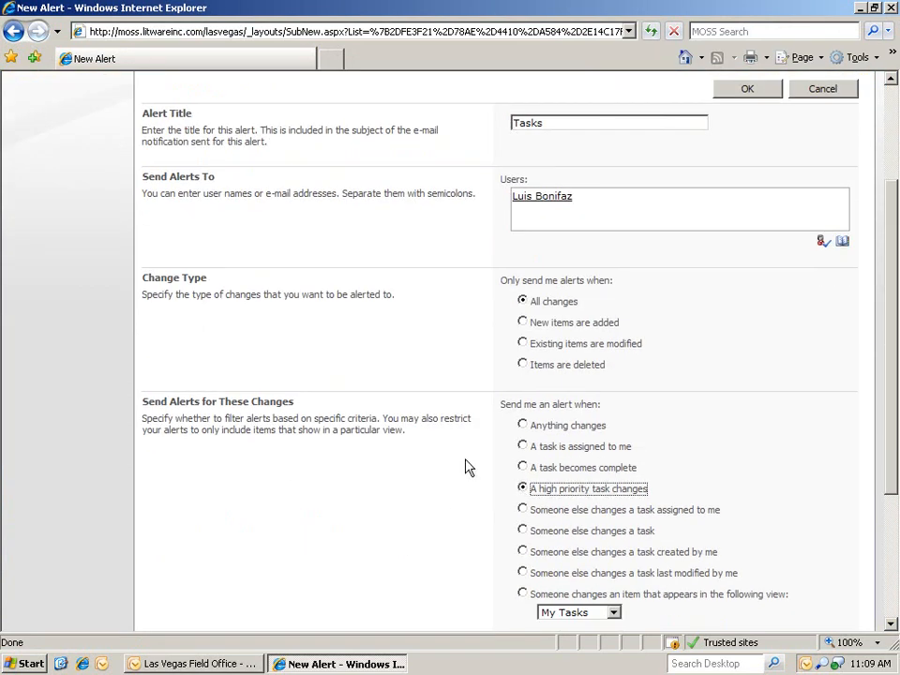
scroll("down", 3)
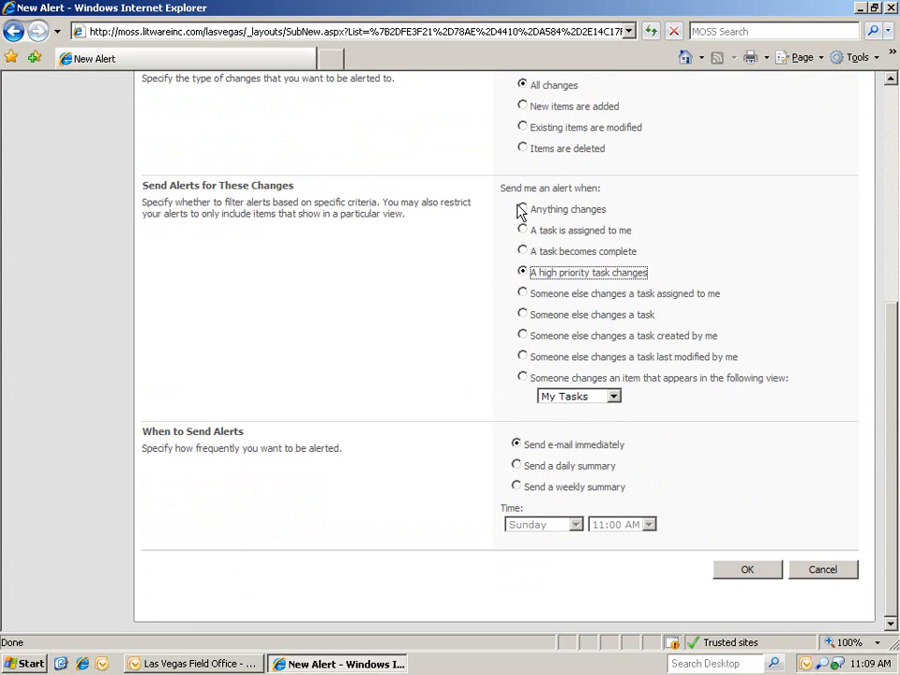
mouse_move(446, 273)
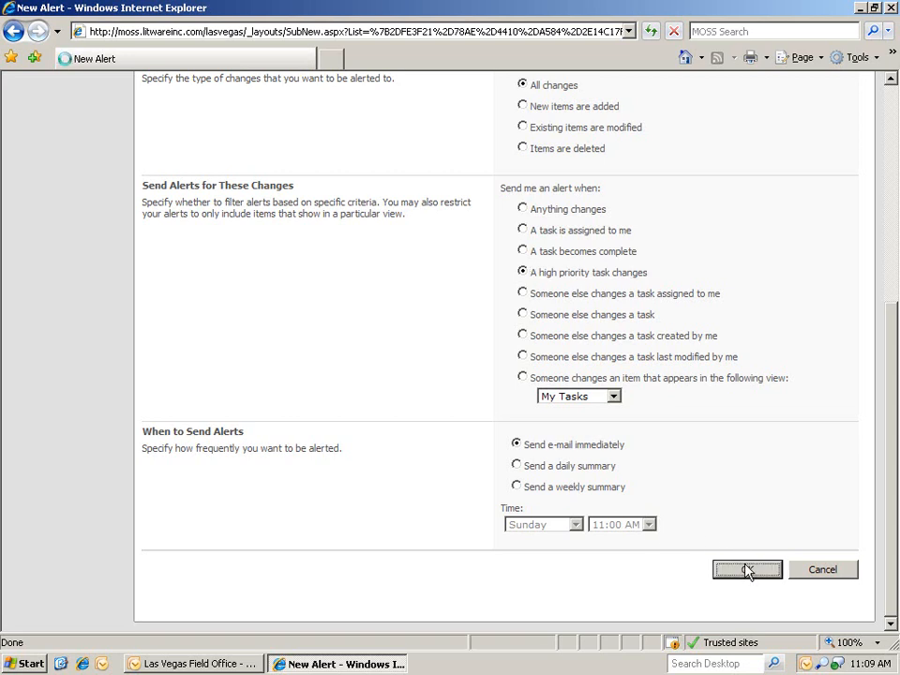
left_click(753, 570)
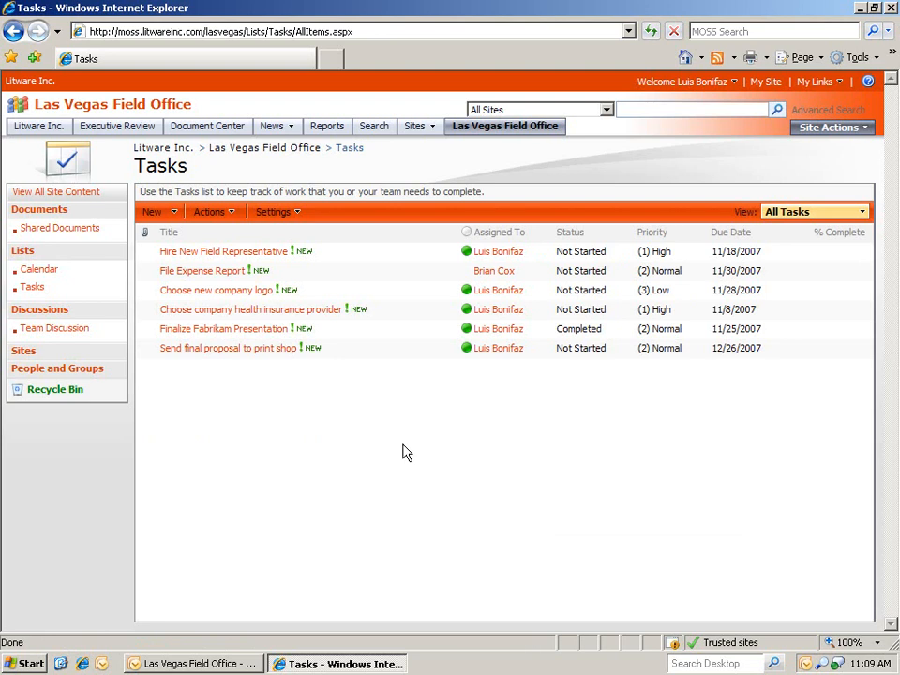
mouse_move(402, 450)
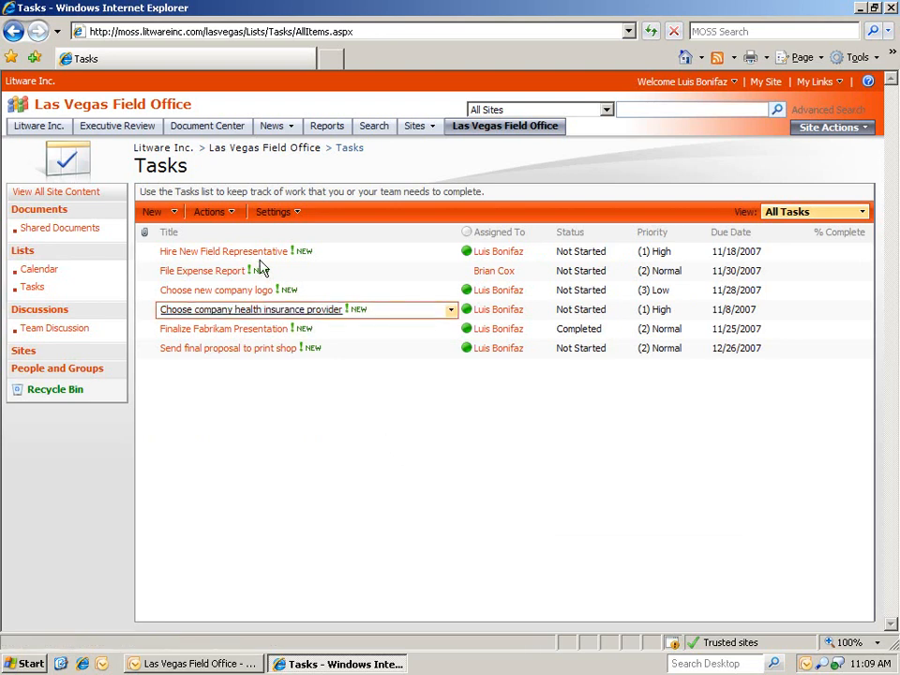
Mark the Hire New Field Representative task as Completed.
left_click(223, 251)
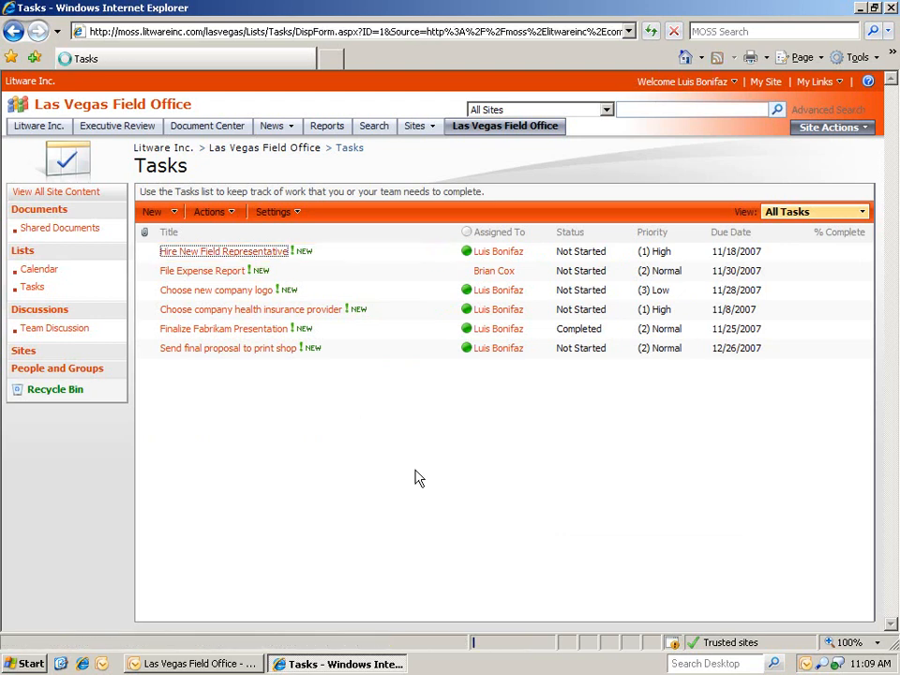
left_click(223, 251)
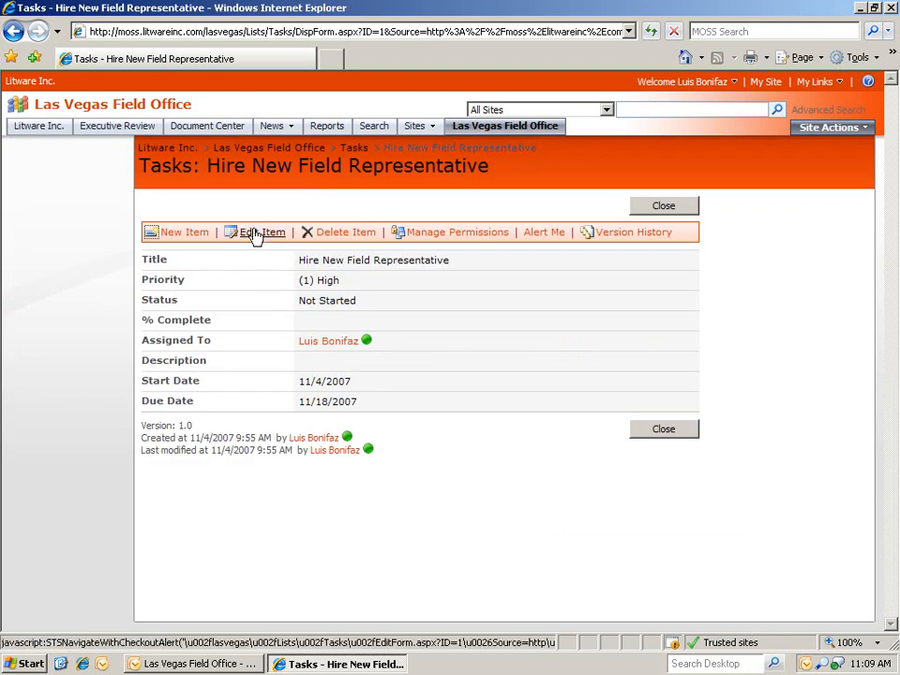
left_click(263, 233)
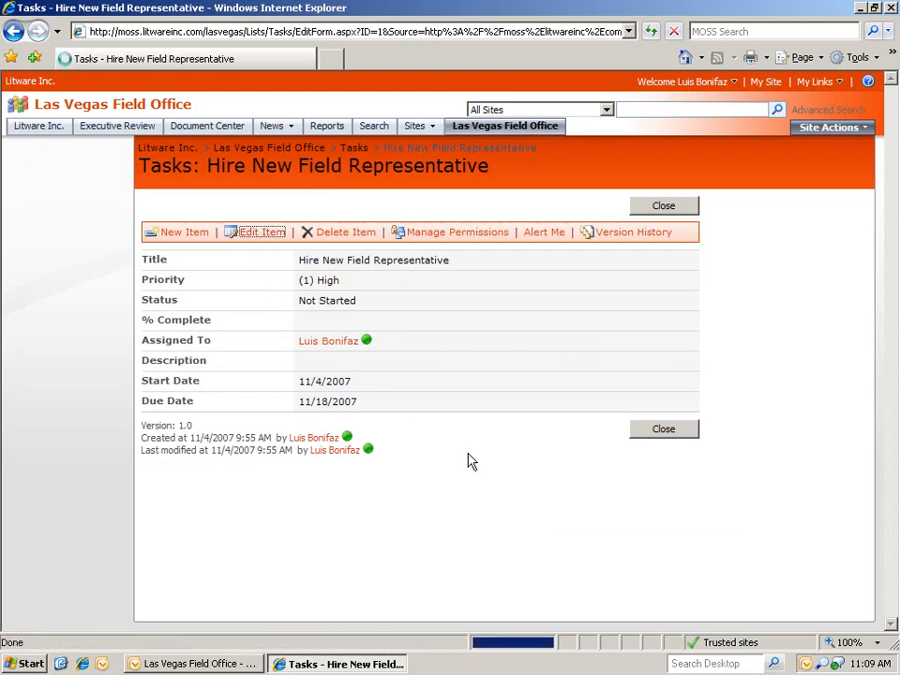
left_click(262, 233)
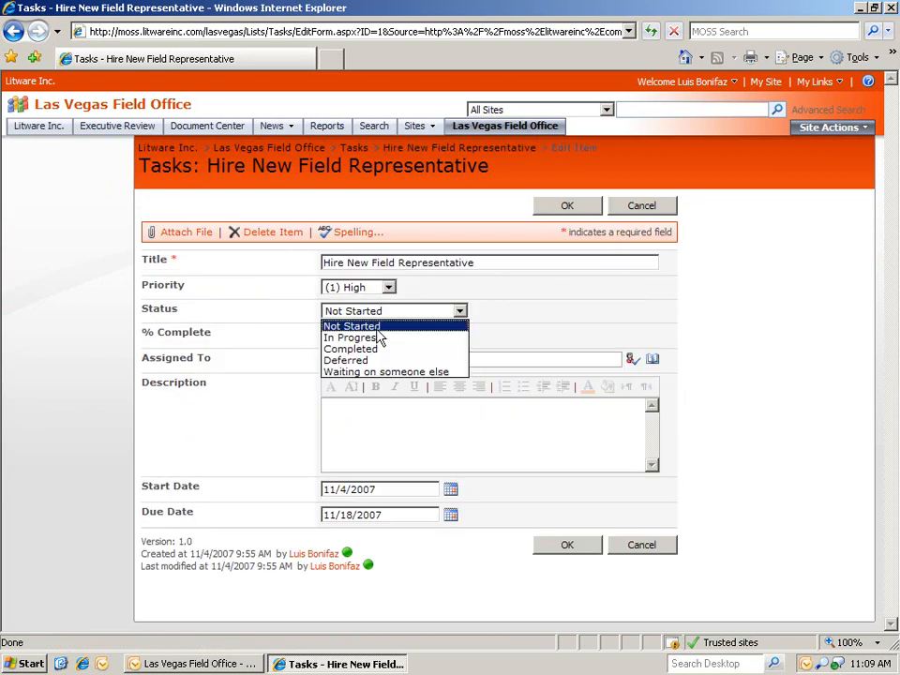
left_click(350, 348)
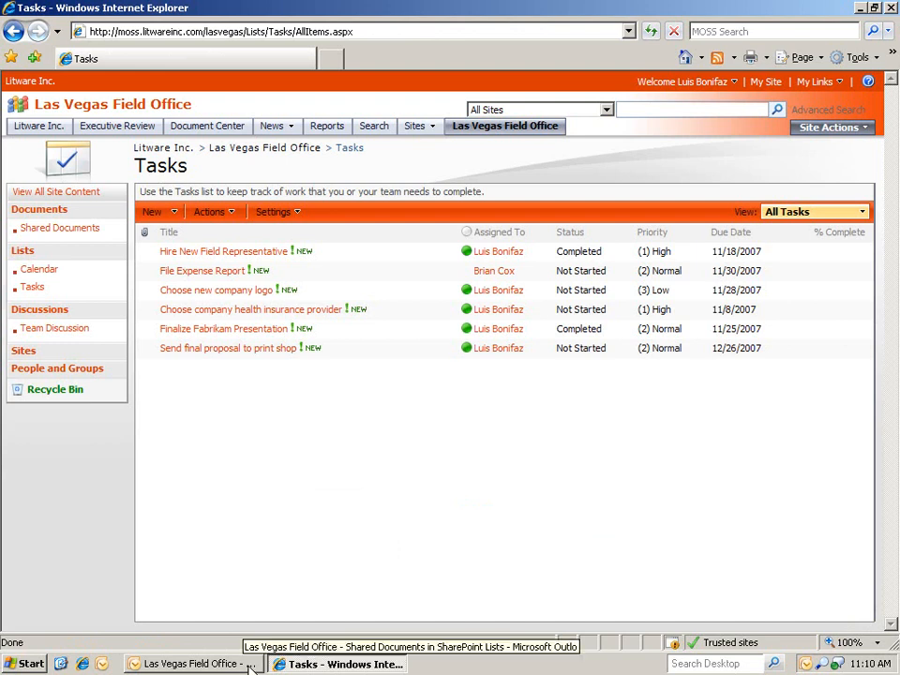
left_click(196, 664)
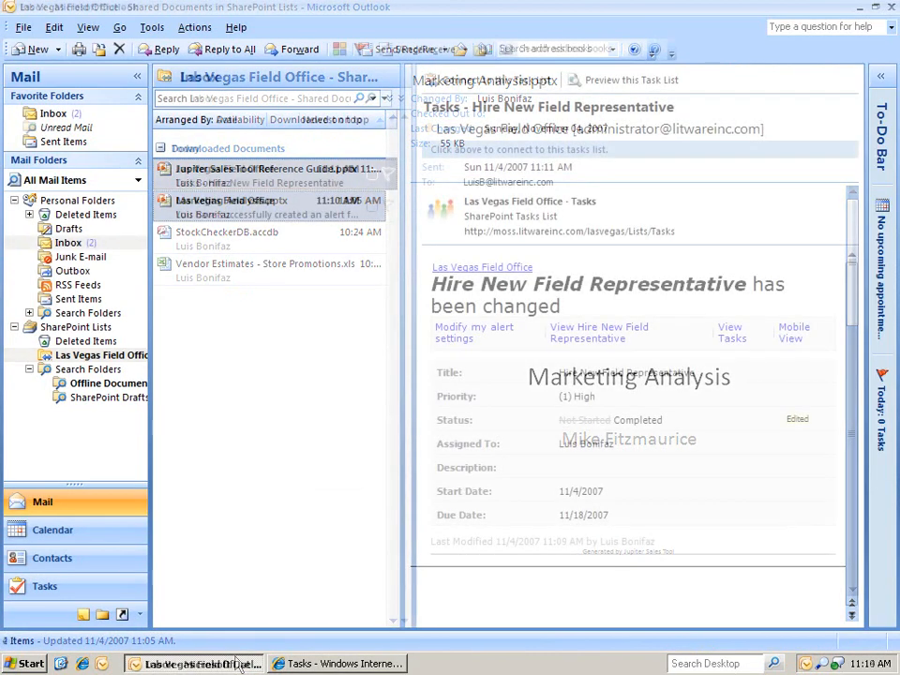
left_click(68, 242)
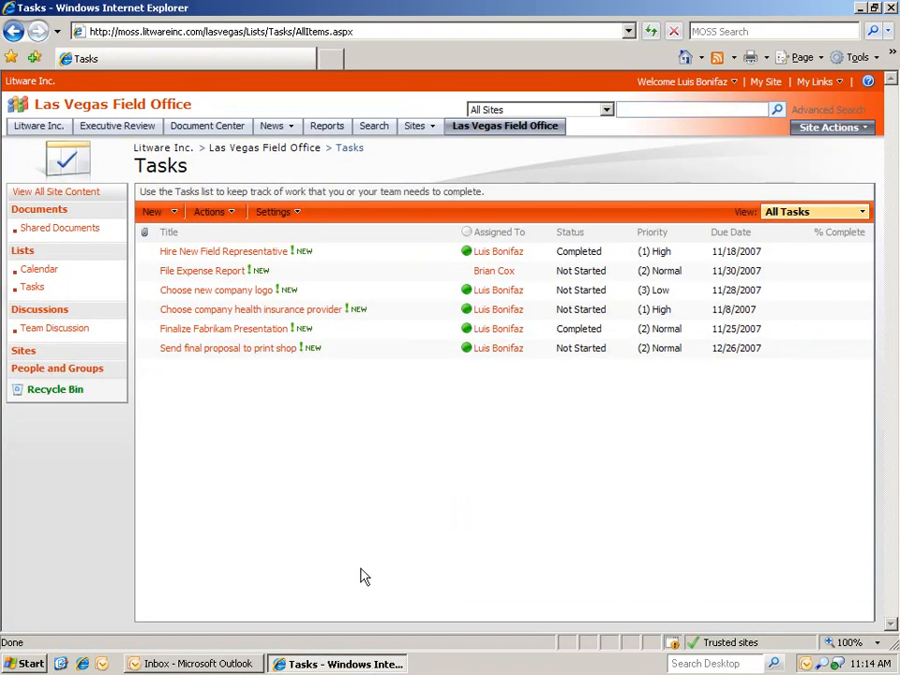
Connect the SharePoint Tasks list to Outlook and confirm.
left_click(210, 210)
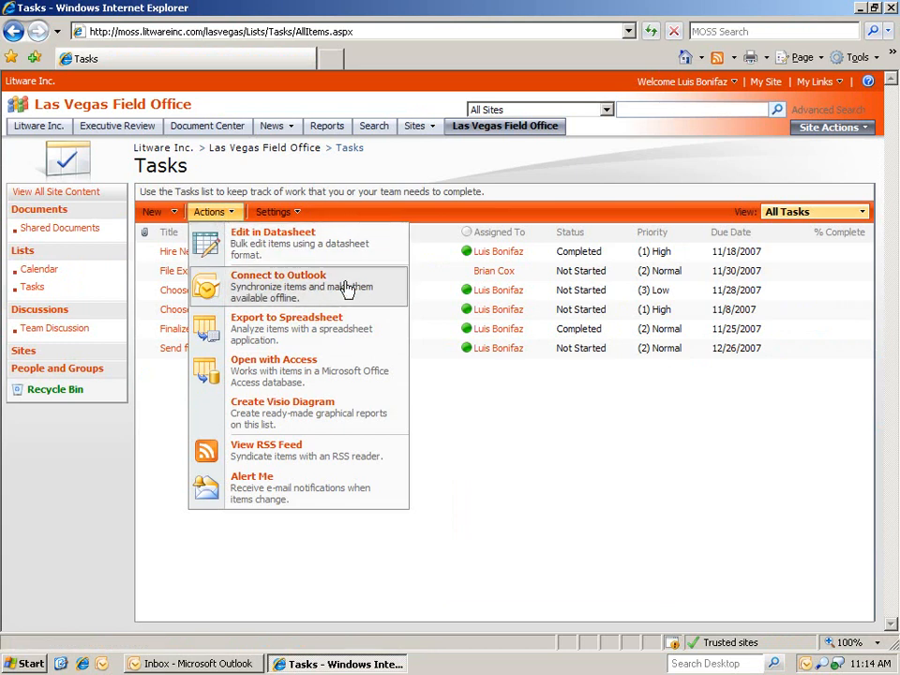
left_click(278, 273)
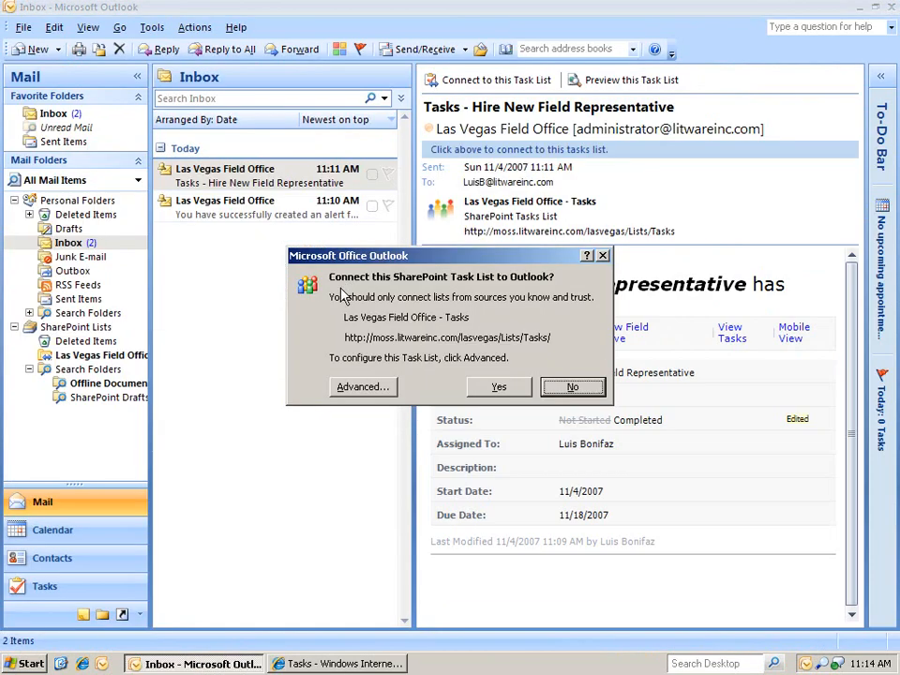
left_click(499, 386)
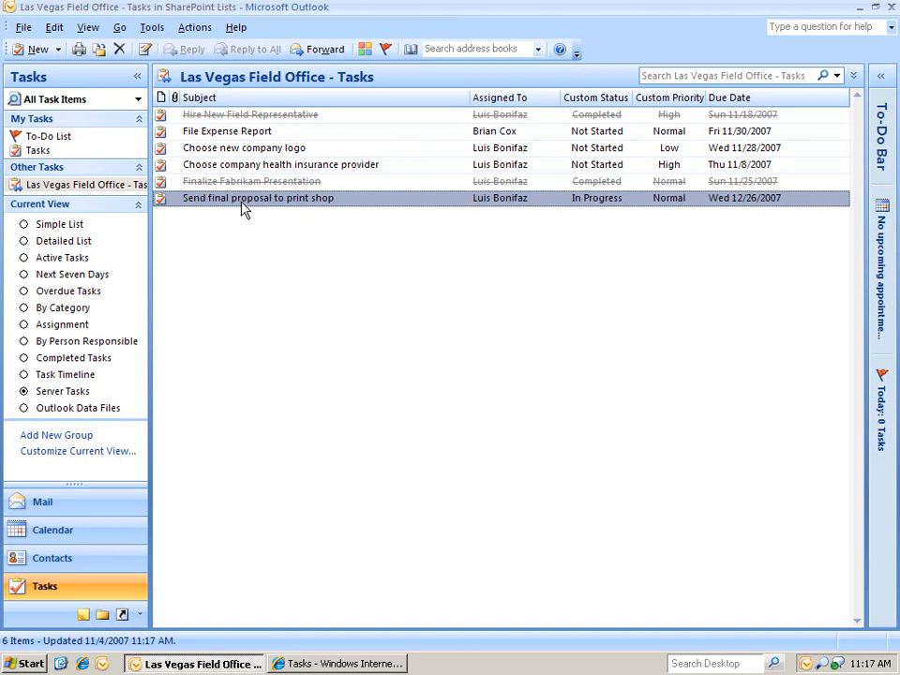
Set the Send final proposal to print shop task to Completed in Outlook and save it.
double_click(259, 199)
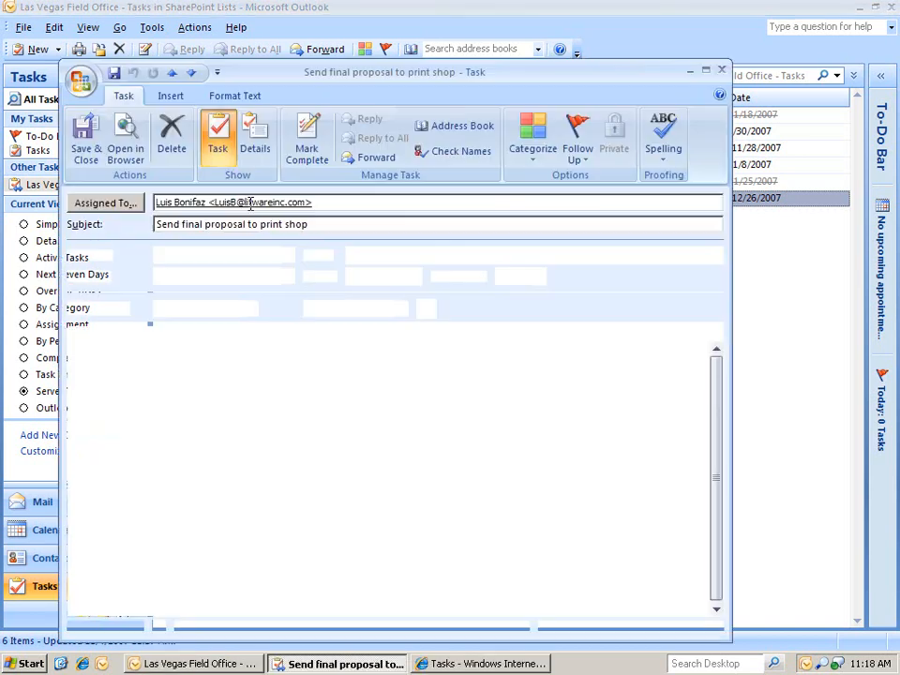
left_click(714, 255)
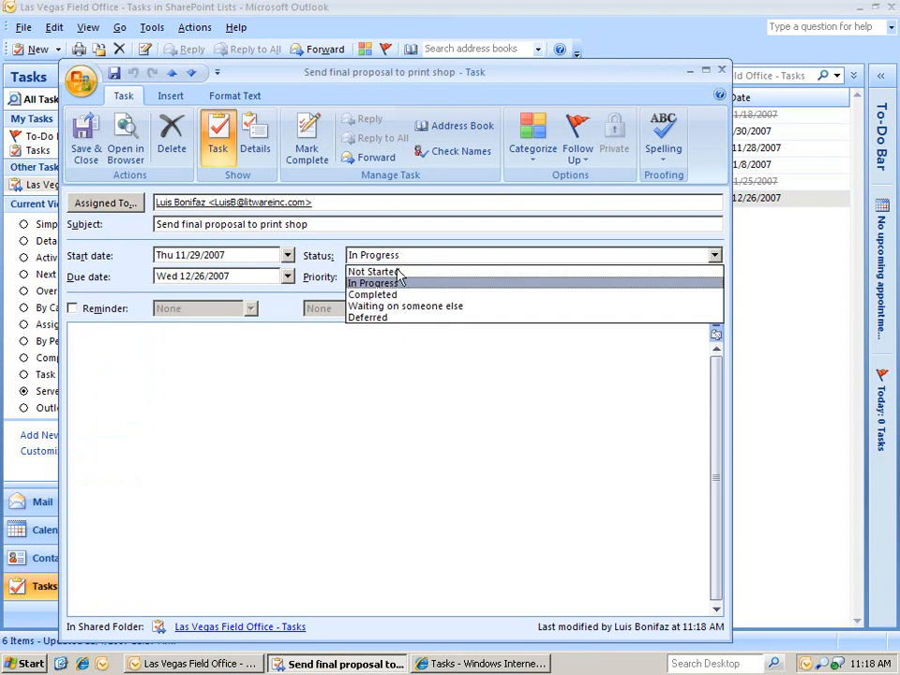
left_click(371, 294)
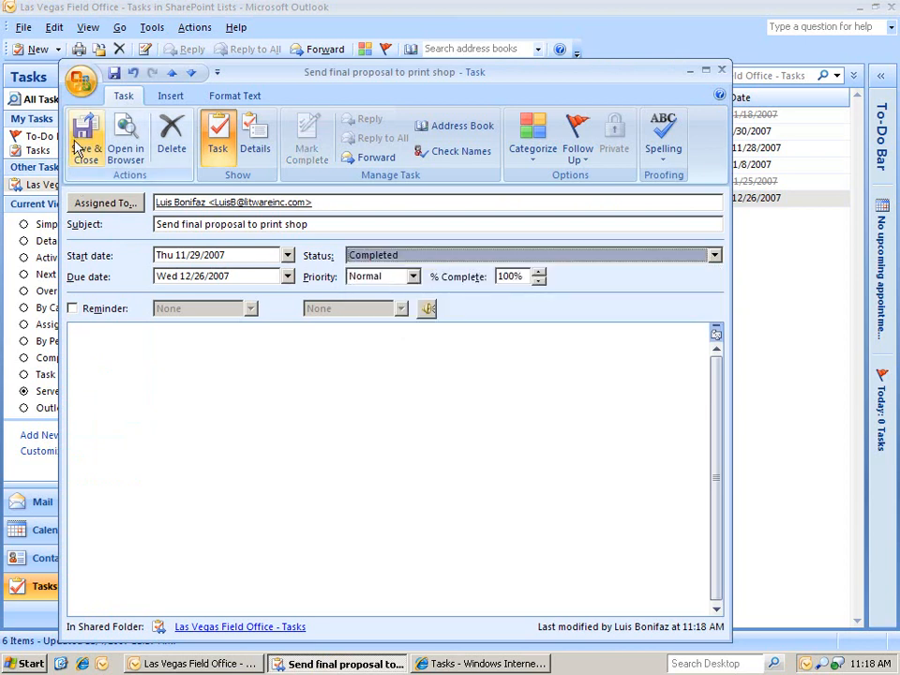
left_click(85, 135)
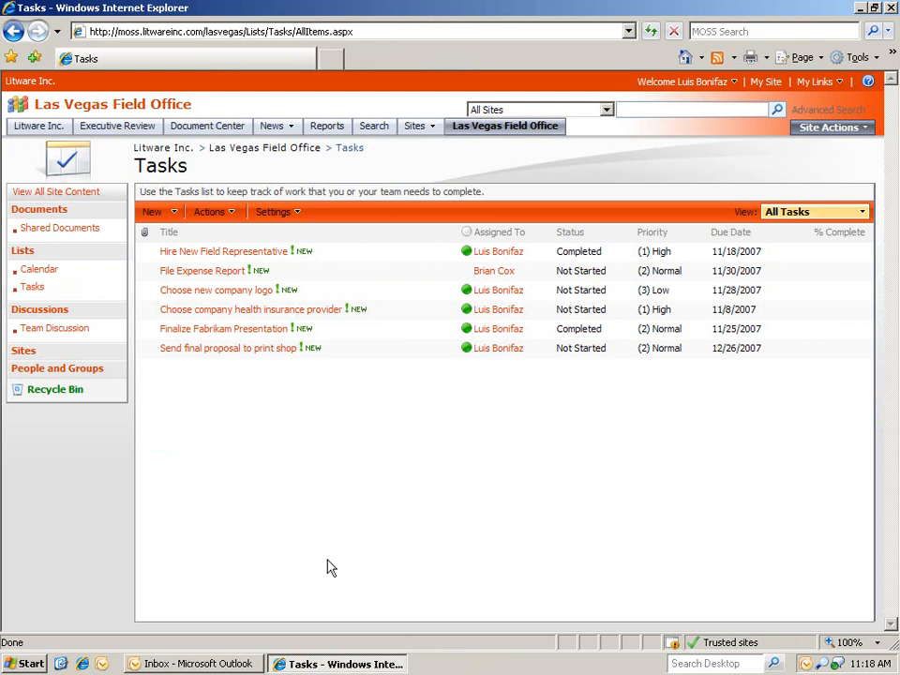
mouse_move(390, 414)
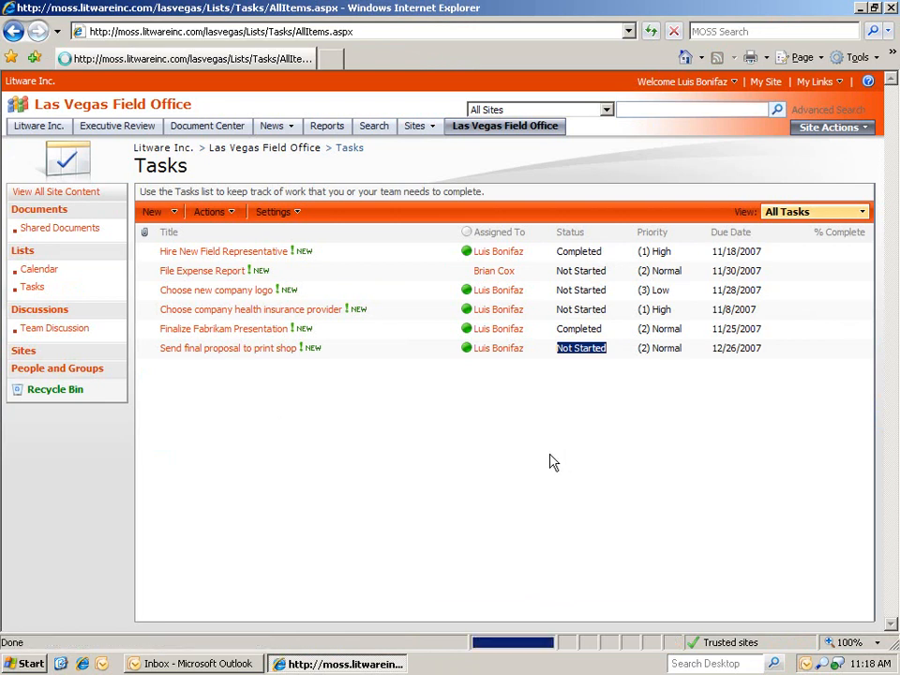
Refresh the Tasks page so Send final proposal to print shop shows 100% complete.
left_click(581, 347)
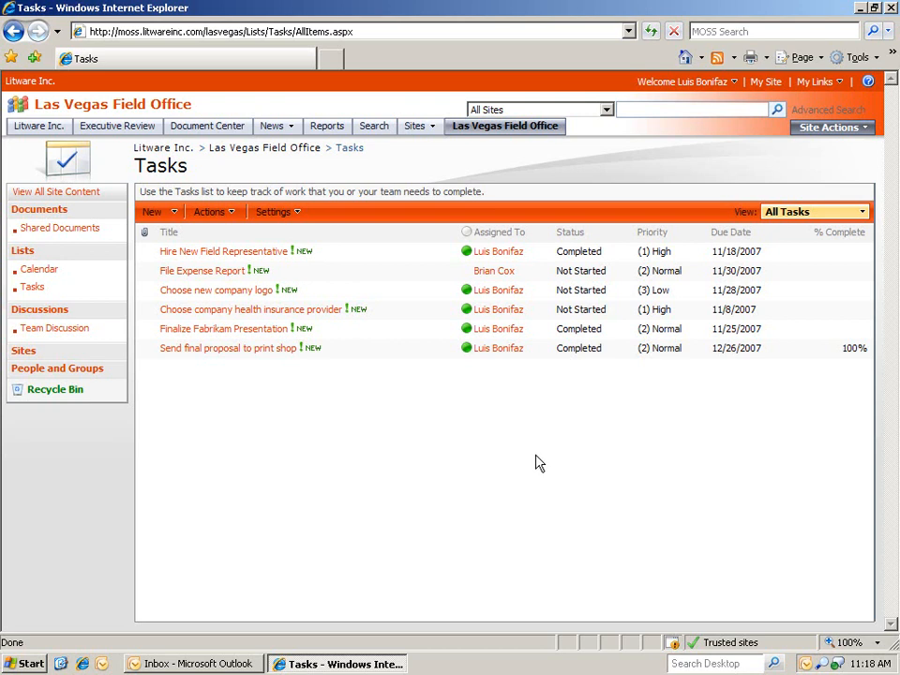
mouse_move(392, 464)
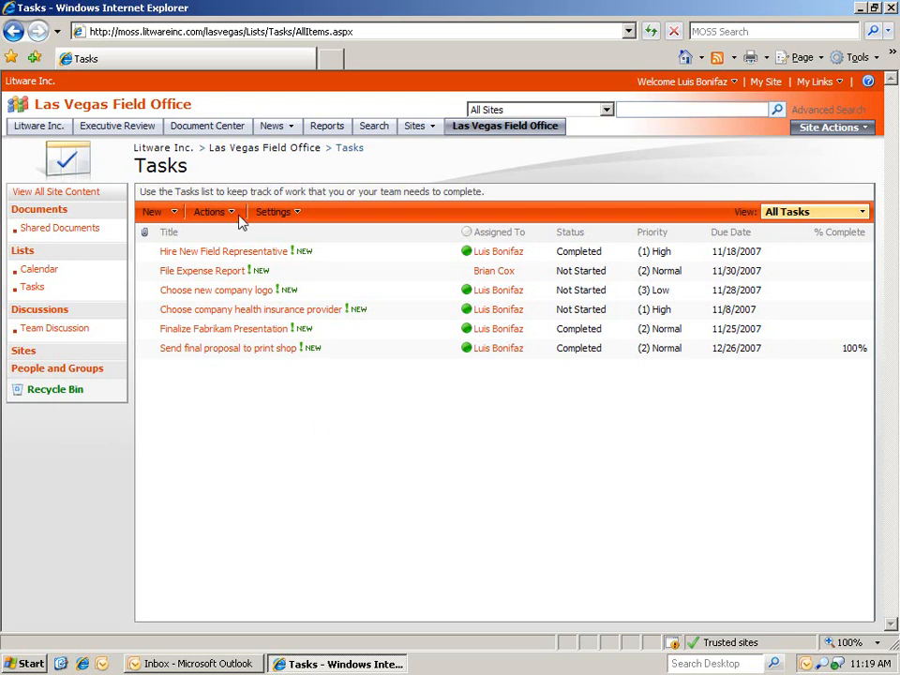
Subscribe to the Las Vegas Field Office Tasks RSS feed in Internet Explorer.
left_click(209, 210)
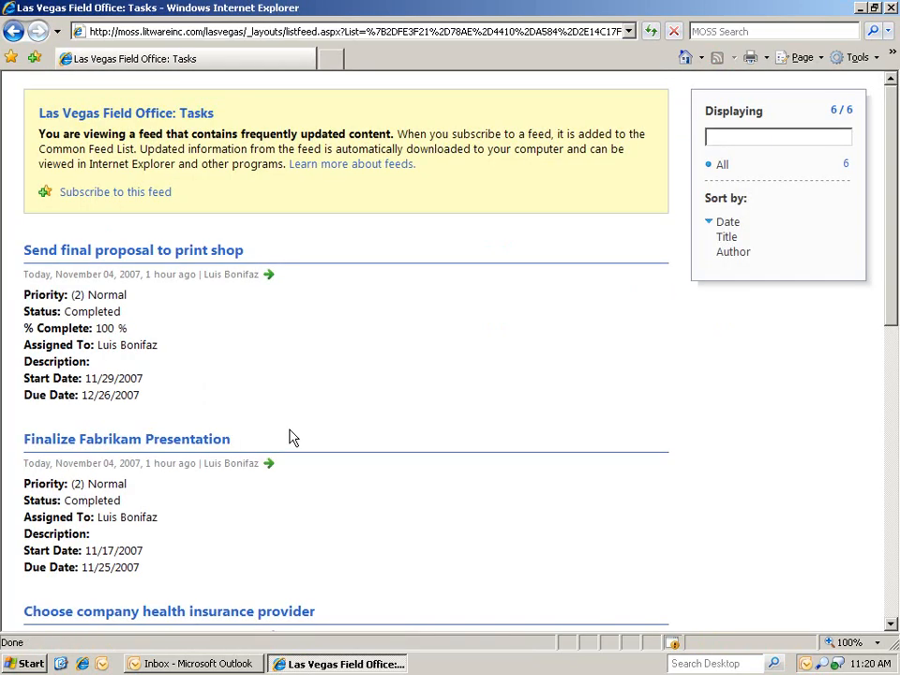
mouse_move(116, 197)
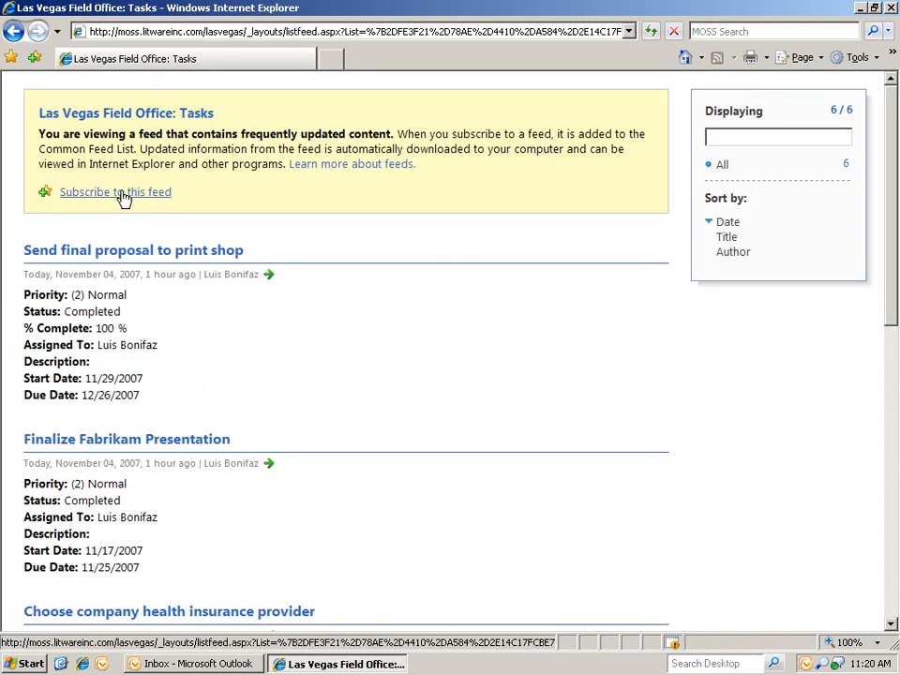
left_click(112, 191)
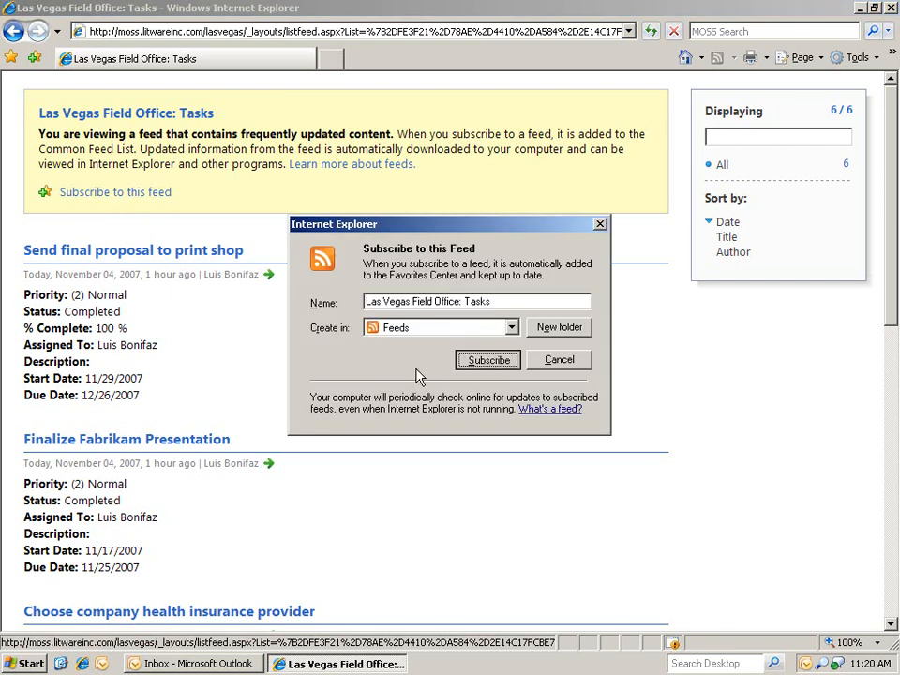
left_click(558, 359)
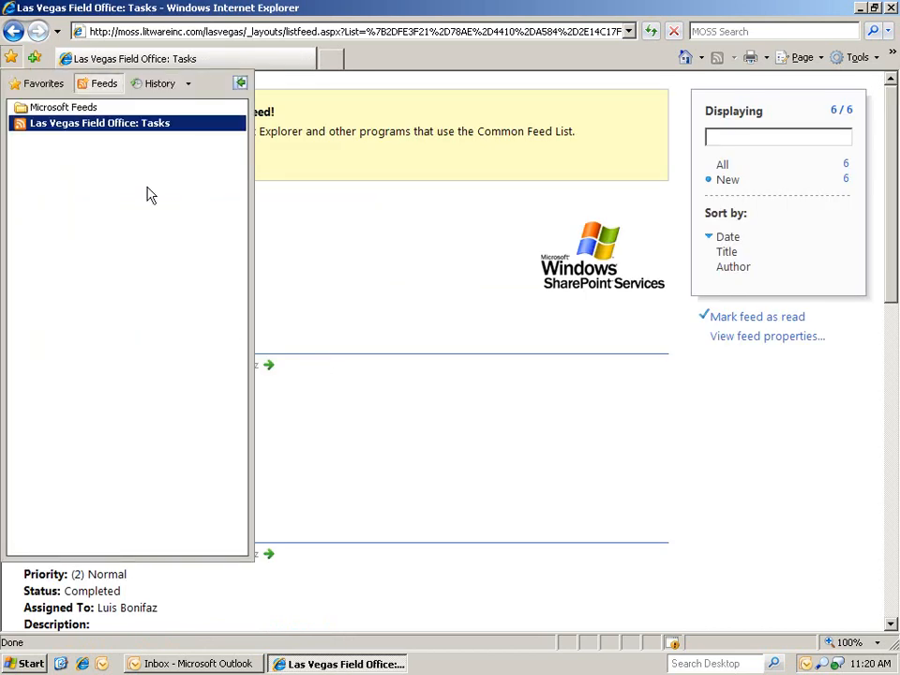
mouse_move(122, 131)
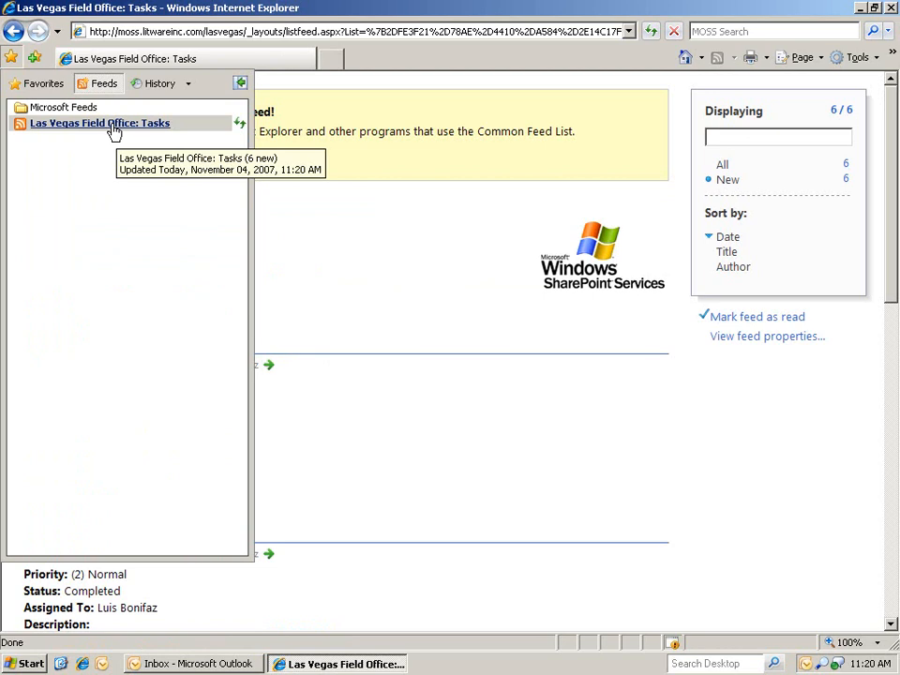
mouse_move(98, 154)
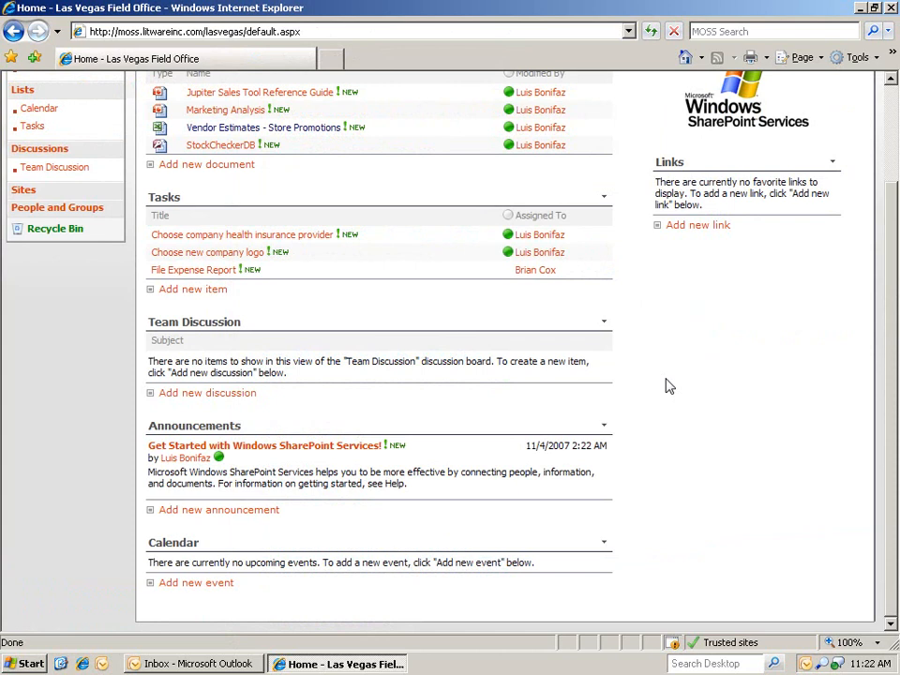
mouse_move(204, 588)
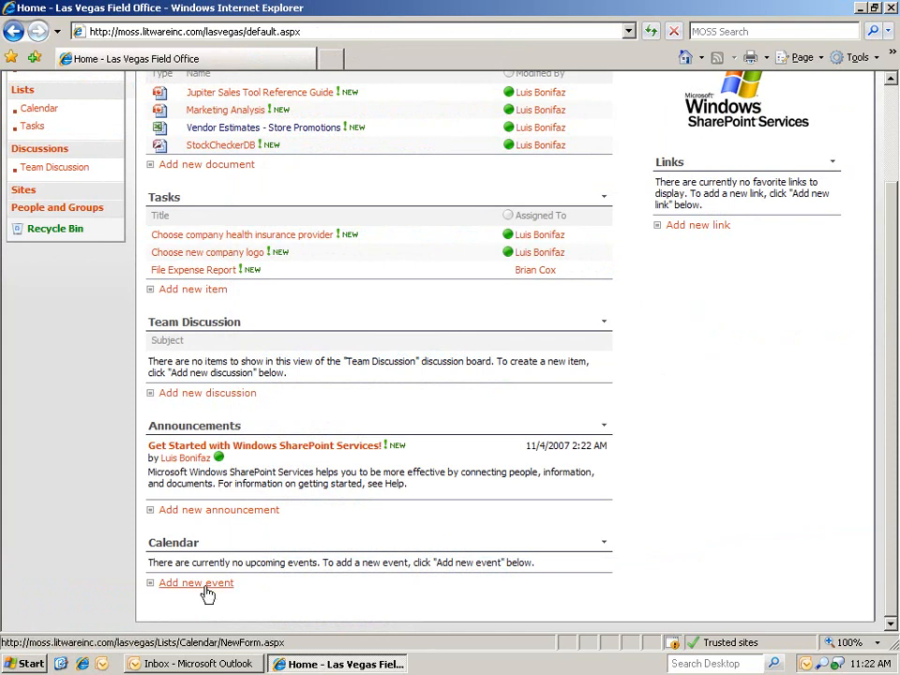
Create a Weekly Team Meeting calendar event ending at 1 PM.
left_click(195, 583)
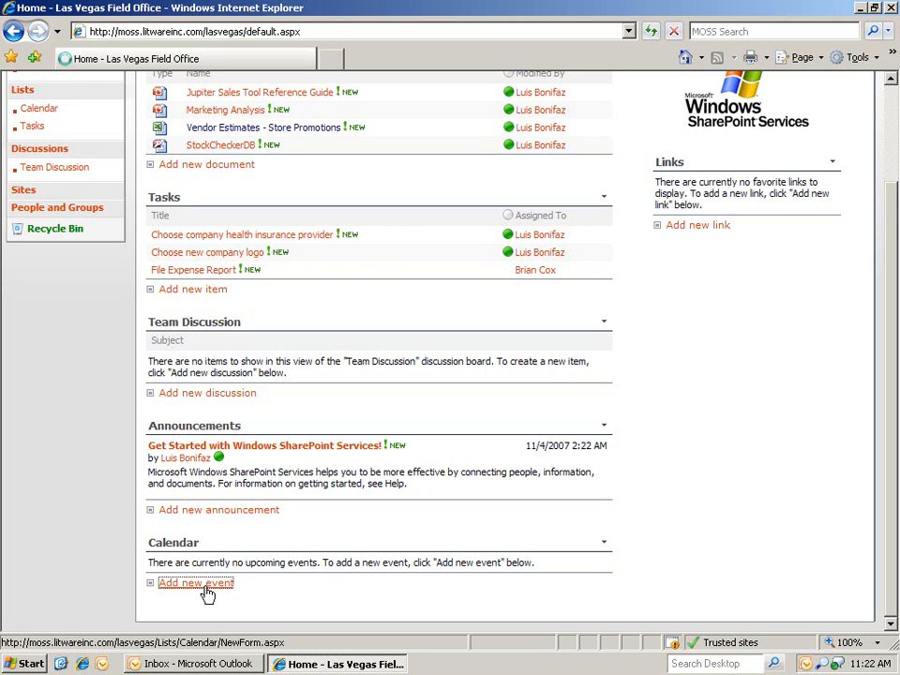
left_click(200, 583)
type("Weekly Team")
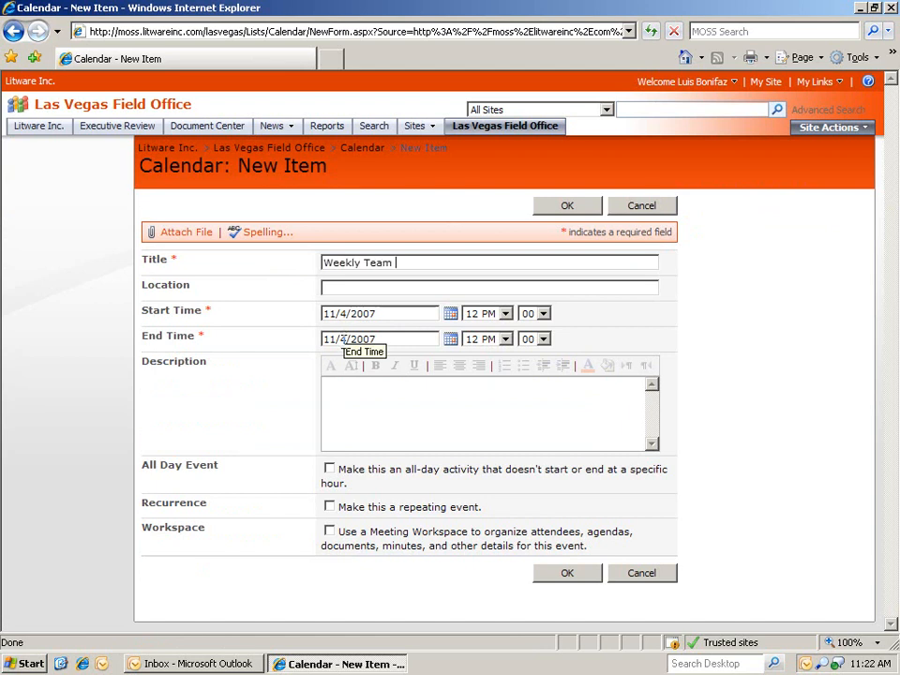
type("Meeting")
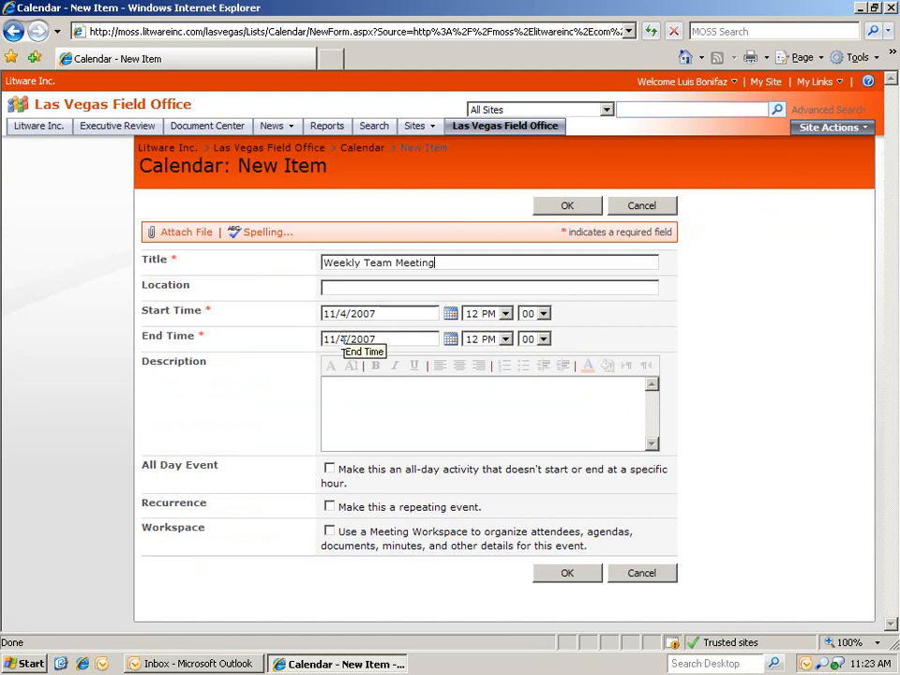
left_click(505, 339)
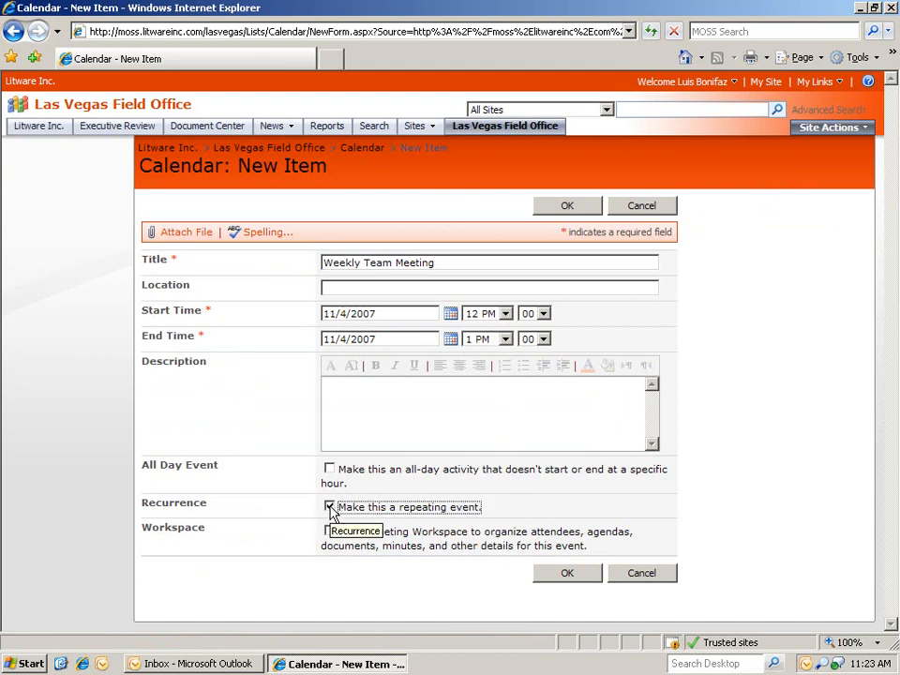
Make the event repeat weekly and save it to the calendar.
left_click(330, 506)
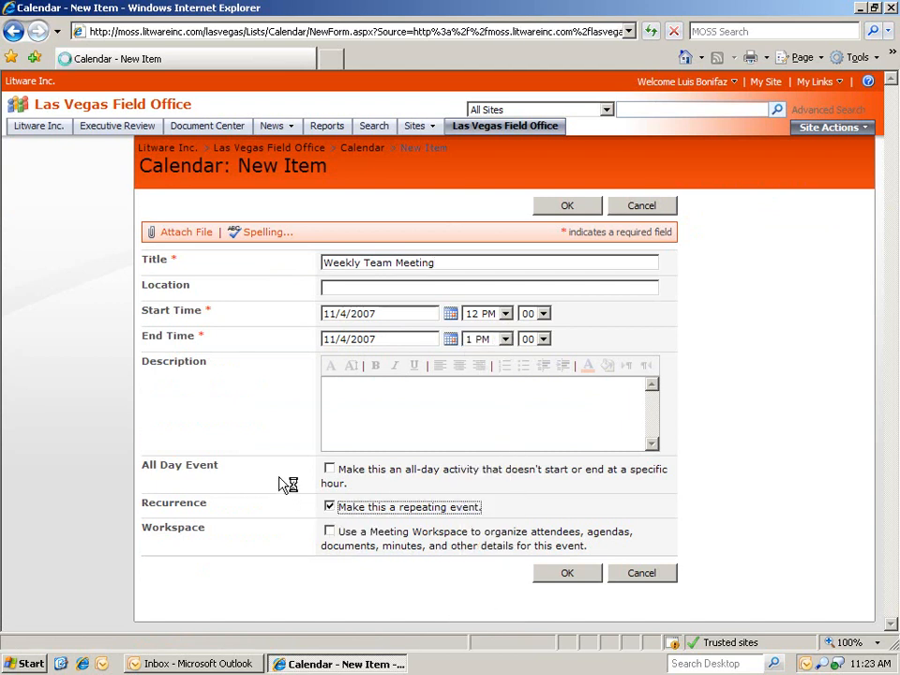
left_click(330, 506)
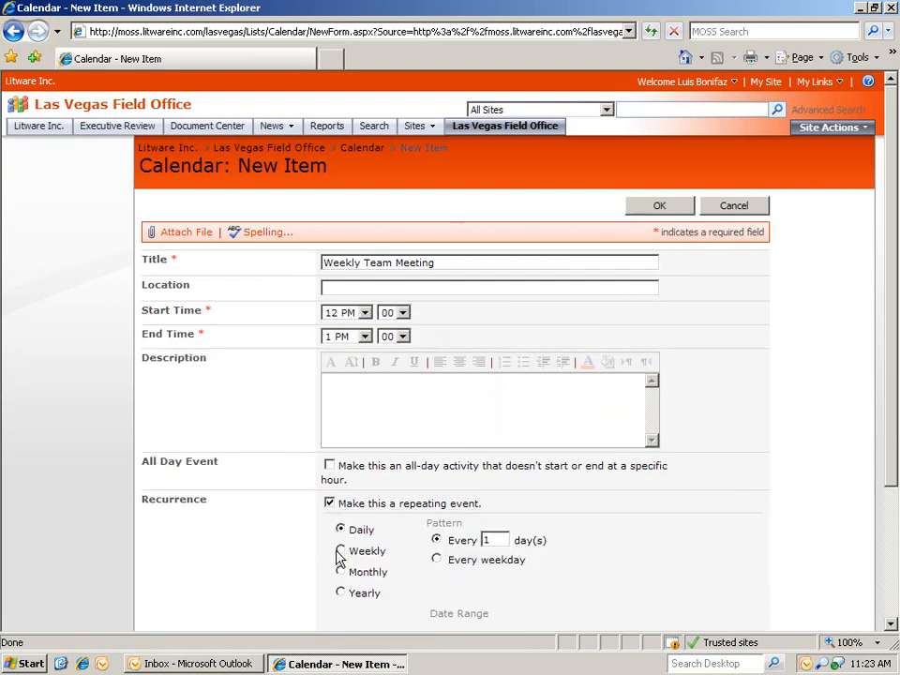
left_click(341, 551)
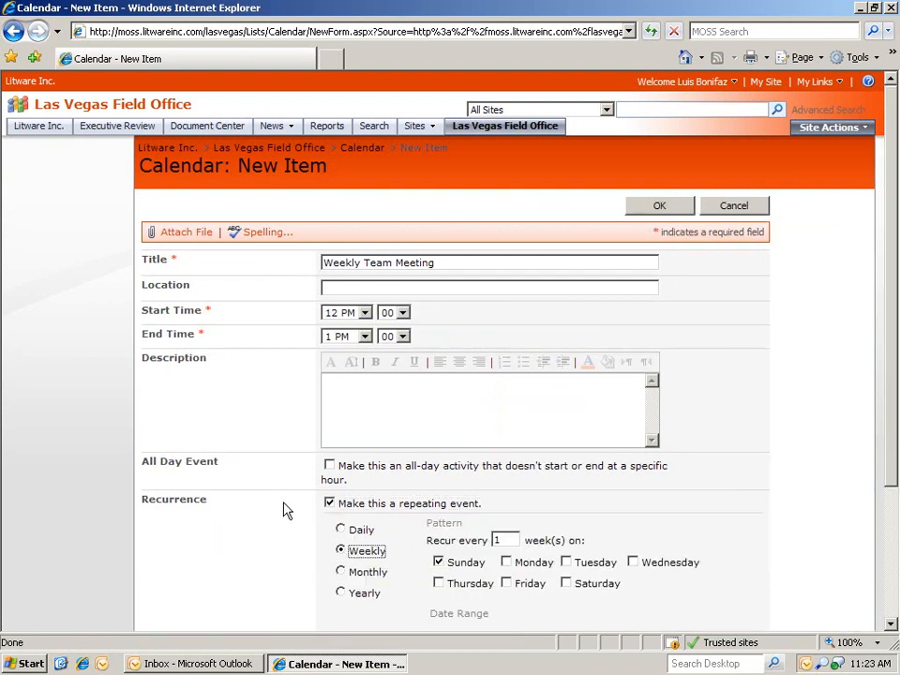
scroll("down", 3)
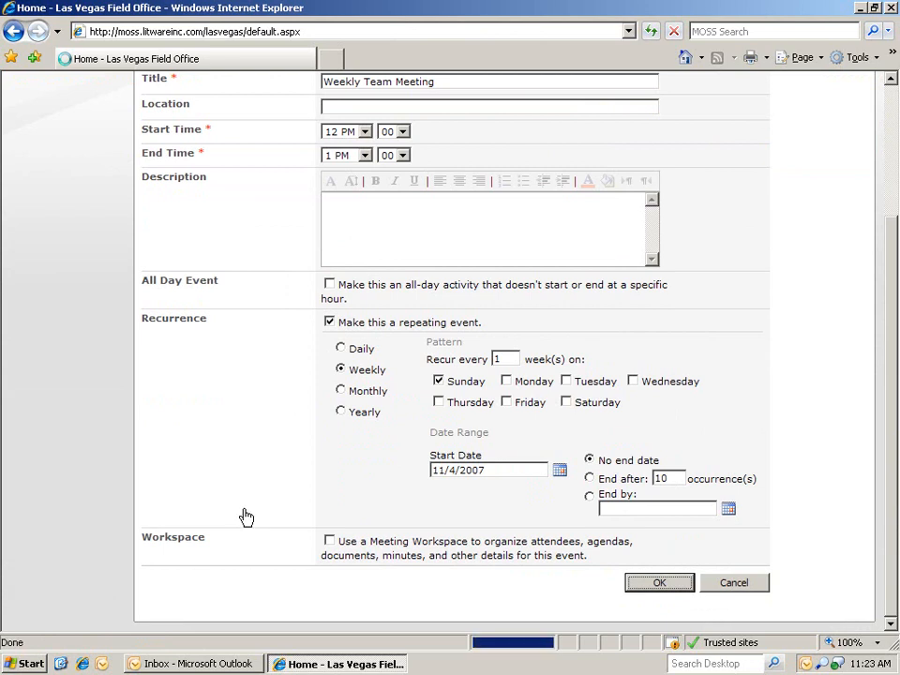
left_click(658, 581)
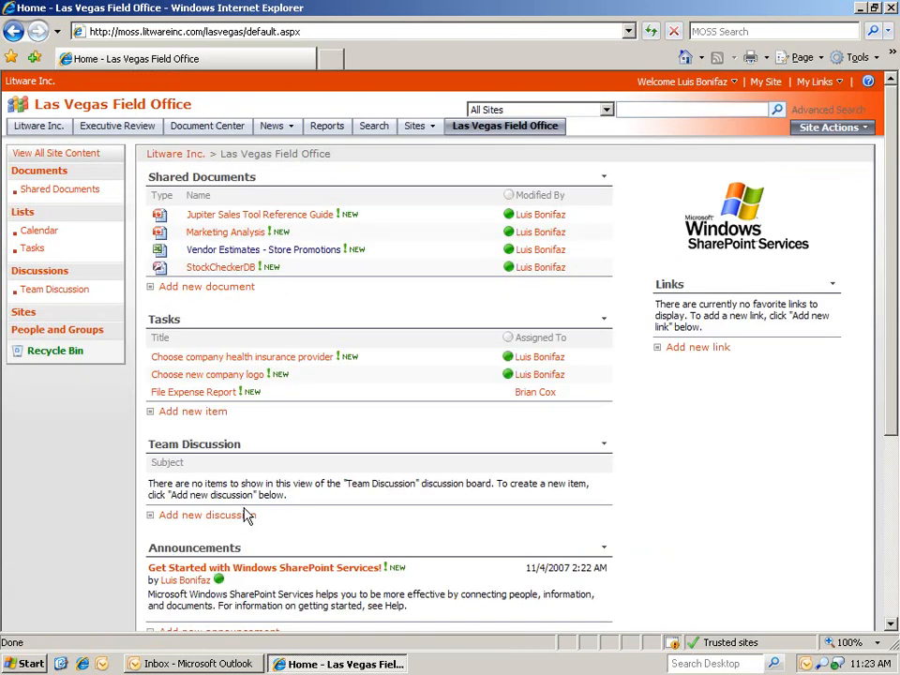
scroll("down", 3)
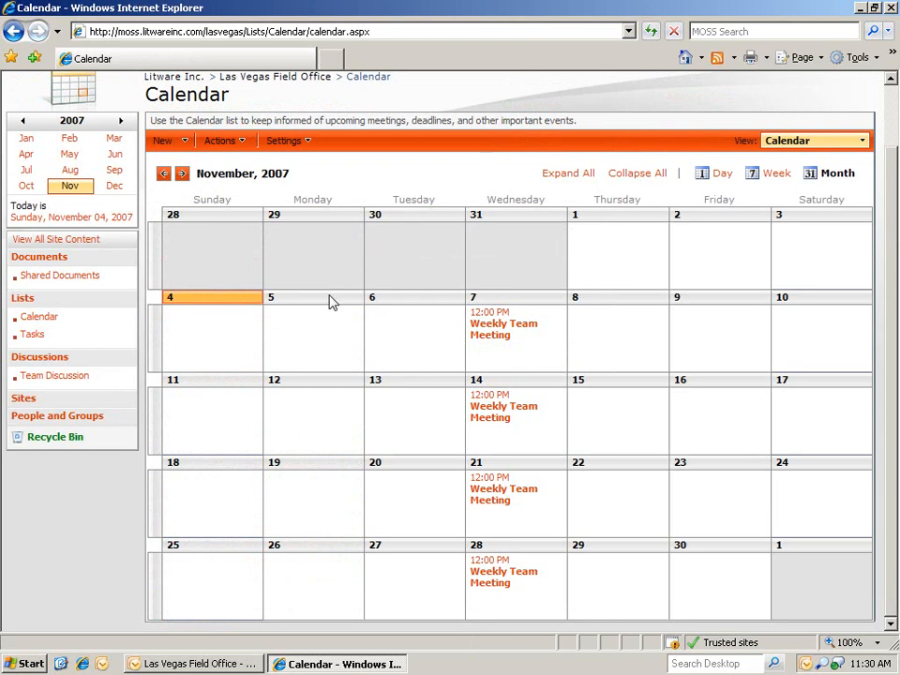
Return from Outlook to the site calendar and show its Actions menu with Connect to Outlook.
left_click(191, 664)
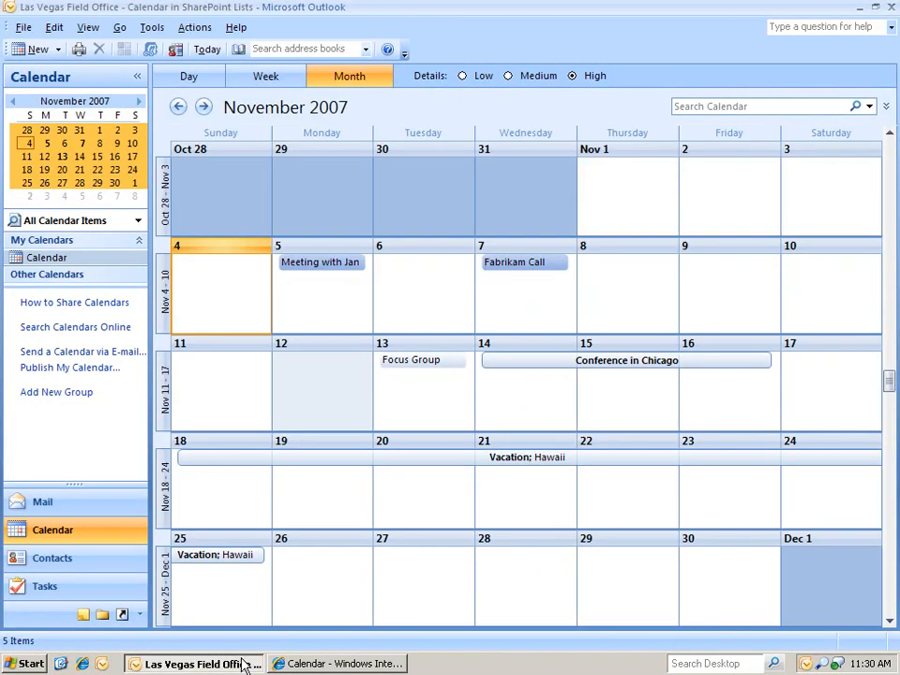
mouse_move(323, 663)
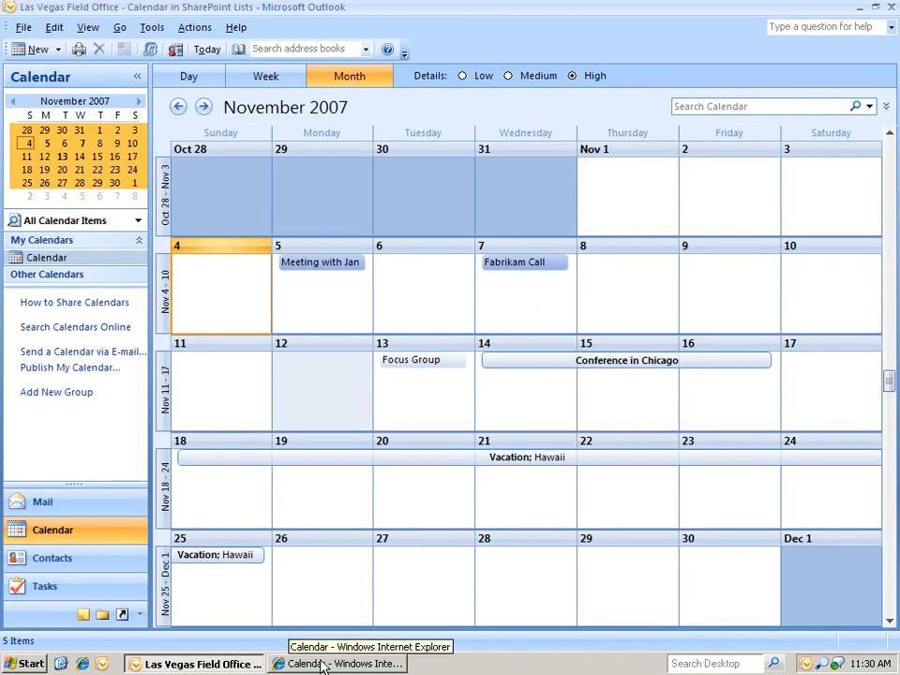
left_click(322, 664)
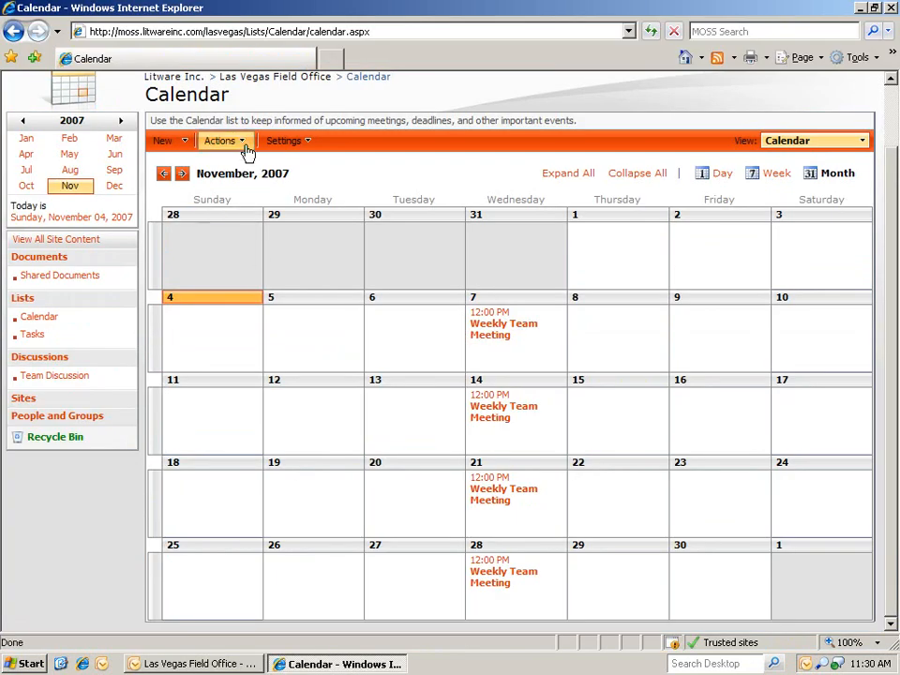
left_click(221, 139)
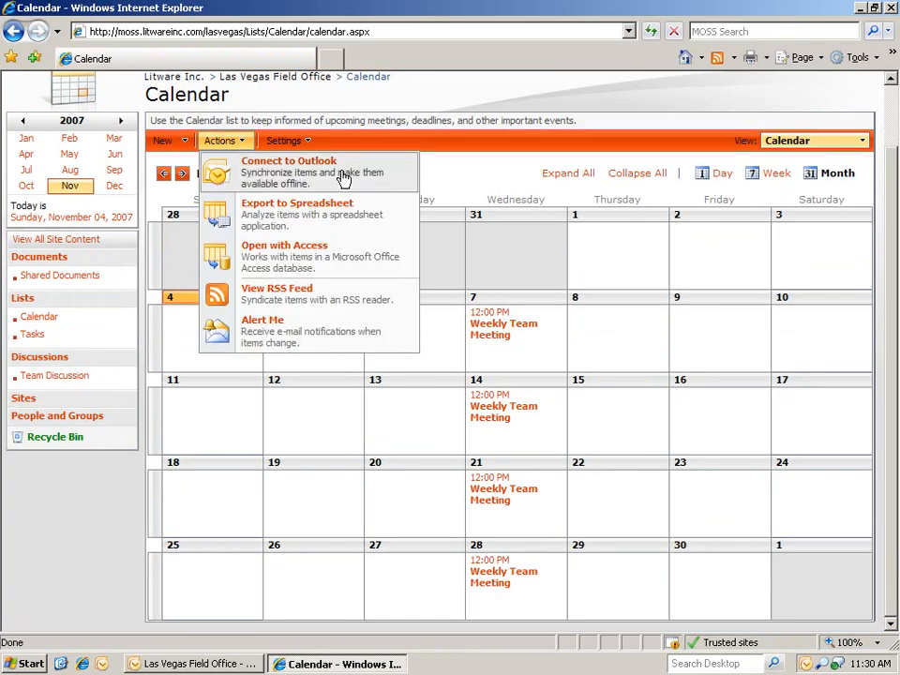
left_click(289, 172)
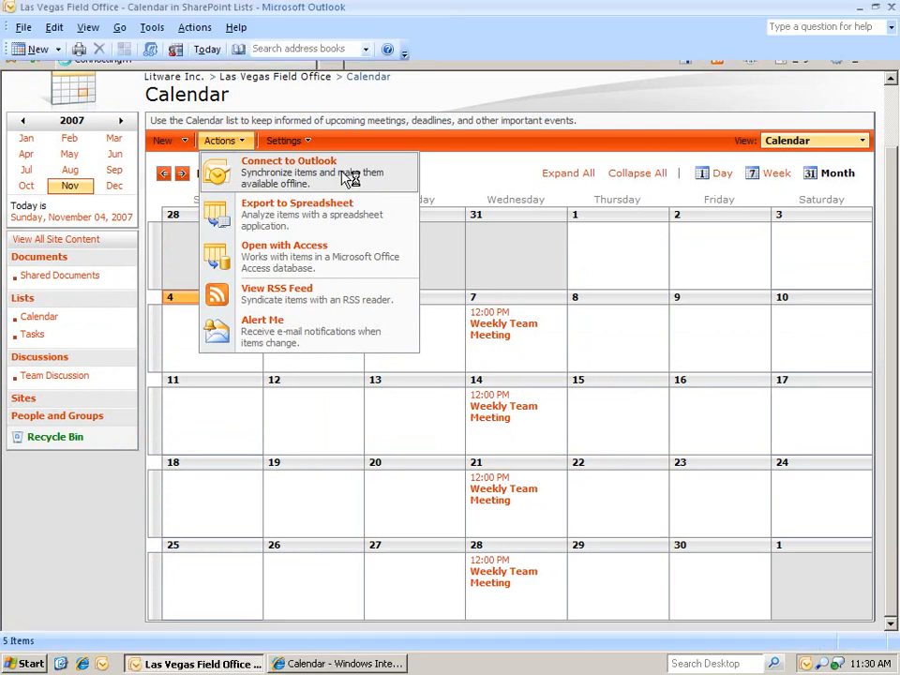
Connect the SharePoint site calendar to Outlook and overlay it on the personal calendar.
left_click(288, 161)
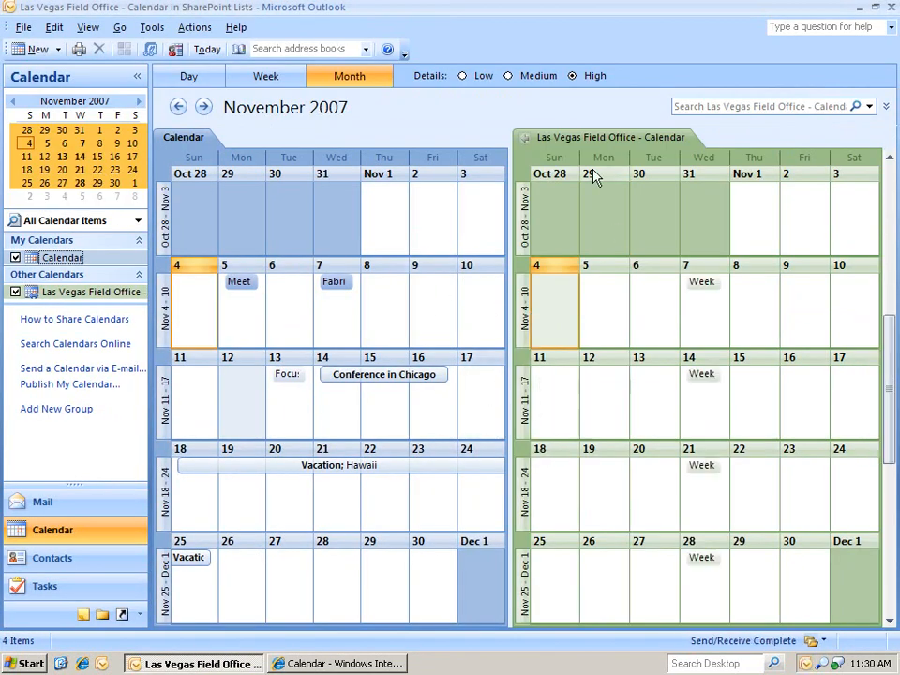
right_click(611, 135)
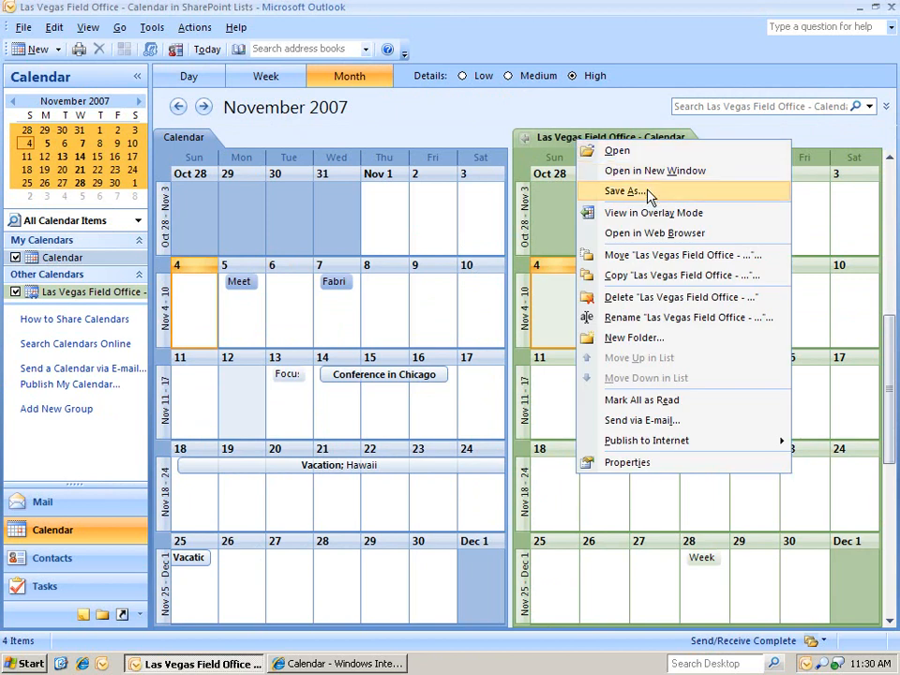
mouse_move(652, 213)
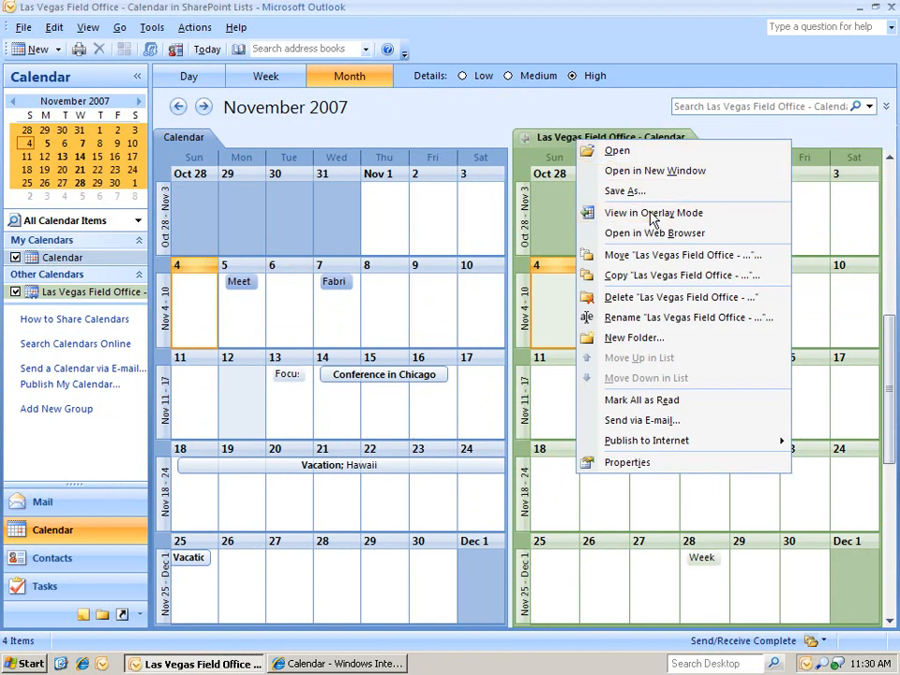
left_click(652, 212)
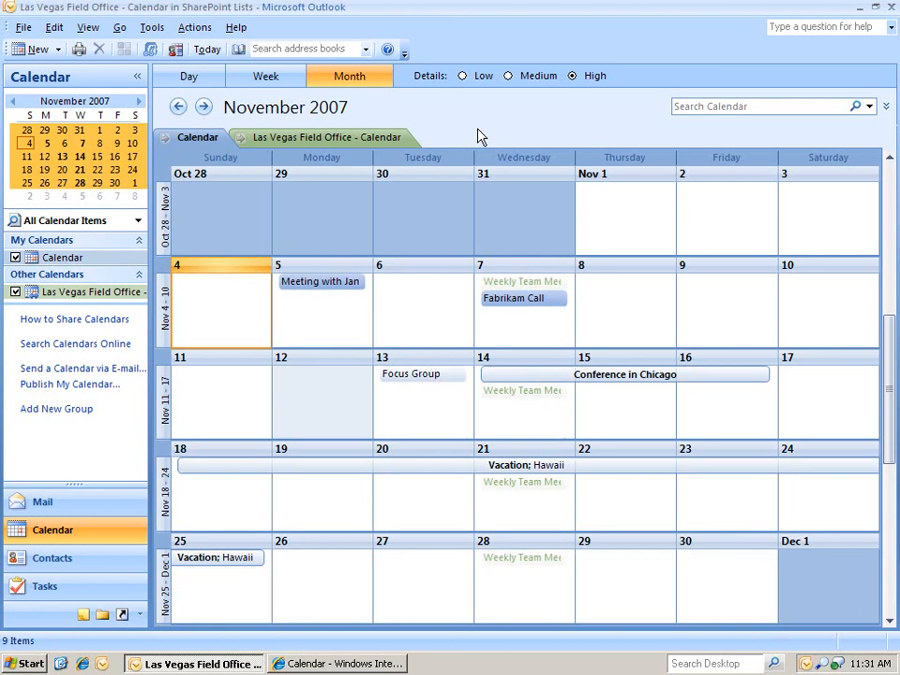
mouse_move(532, 494)
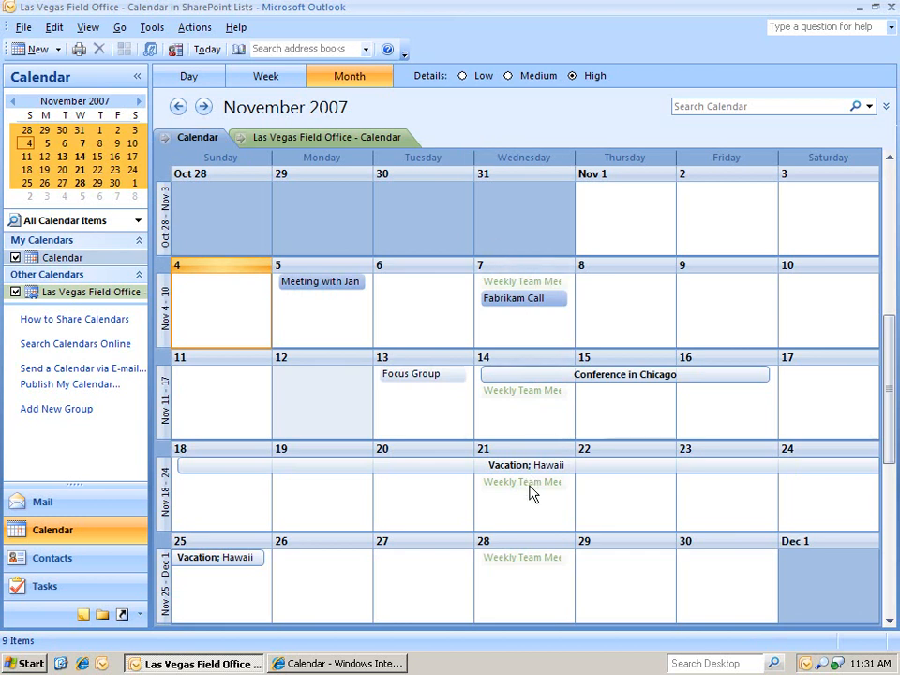
mouse_move(533, 493)
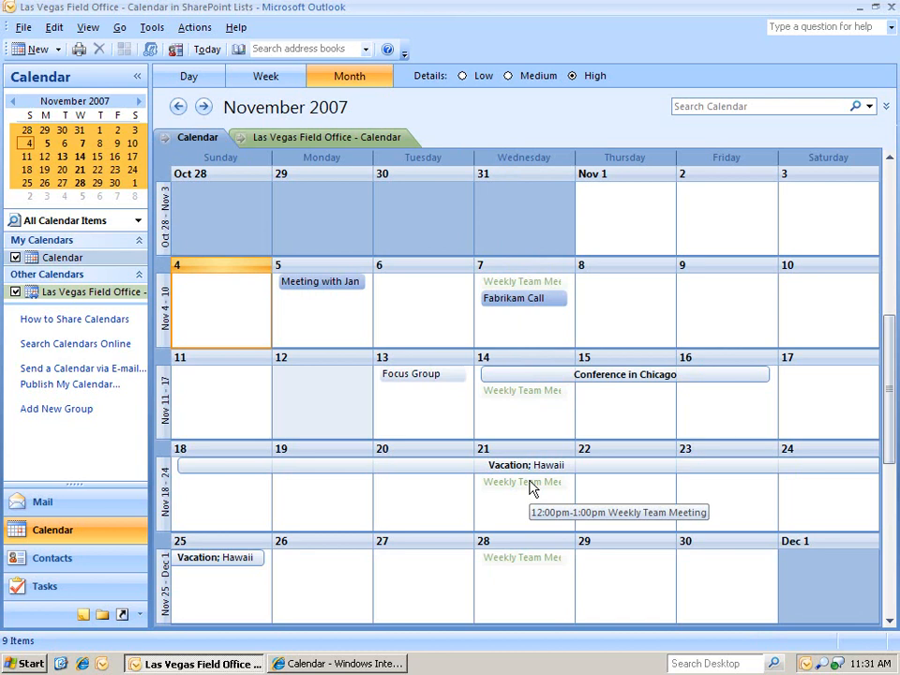
Remove just the 21 November occurrence of the Weekly Team Meeting.
double_click(521, 482)
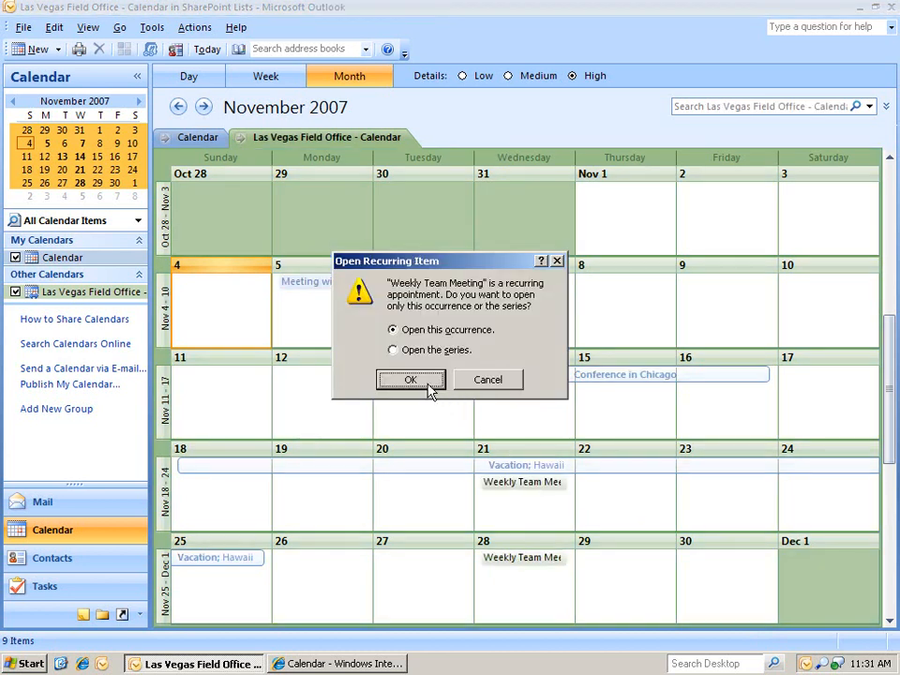
left_click(412, 378)
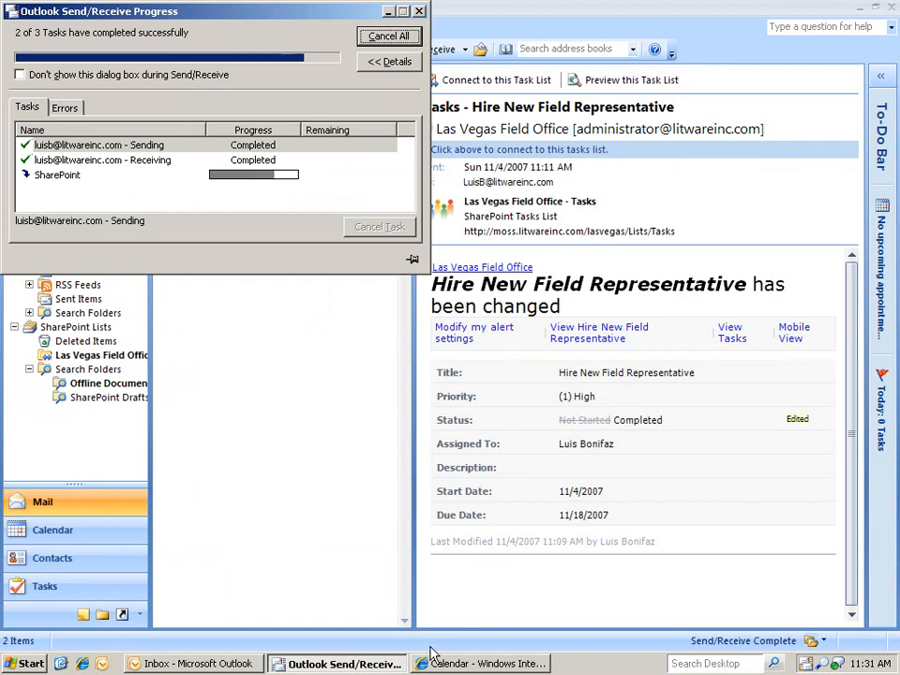
Return to the SharePoint site calendar in the browser to check the 21 November occurrence.
left_click(483, 663)
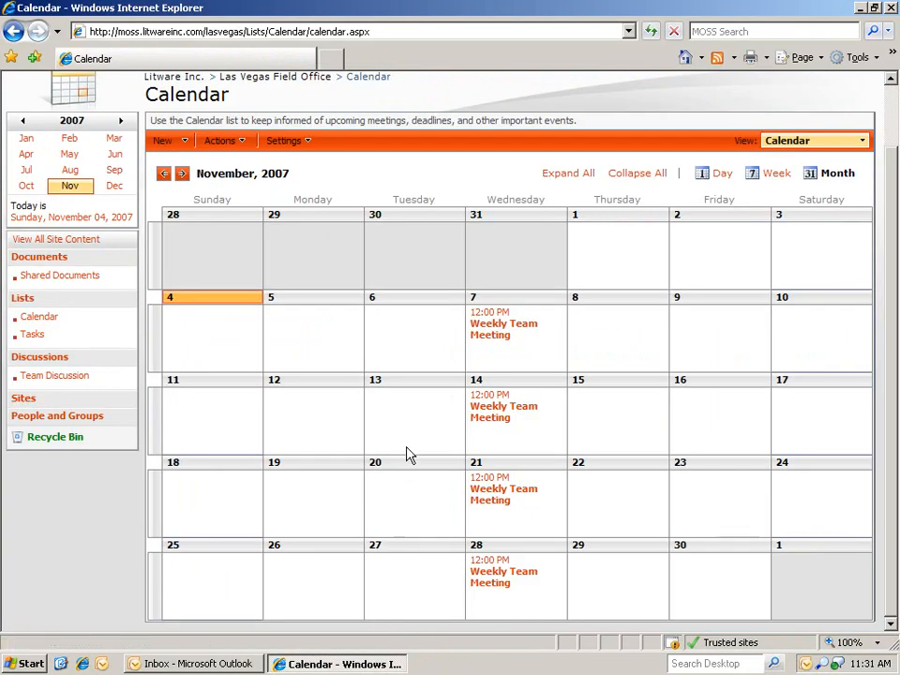
mouse_move(533, 514)
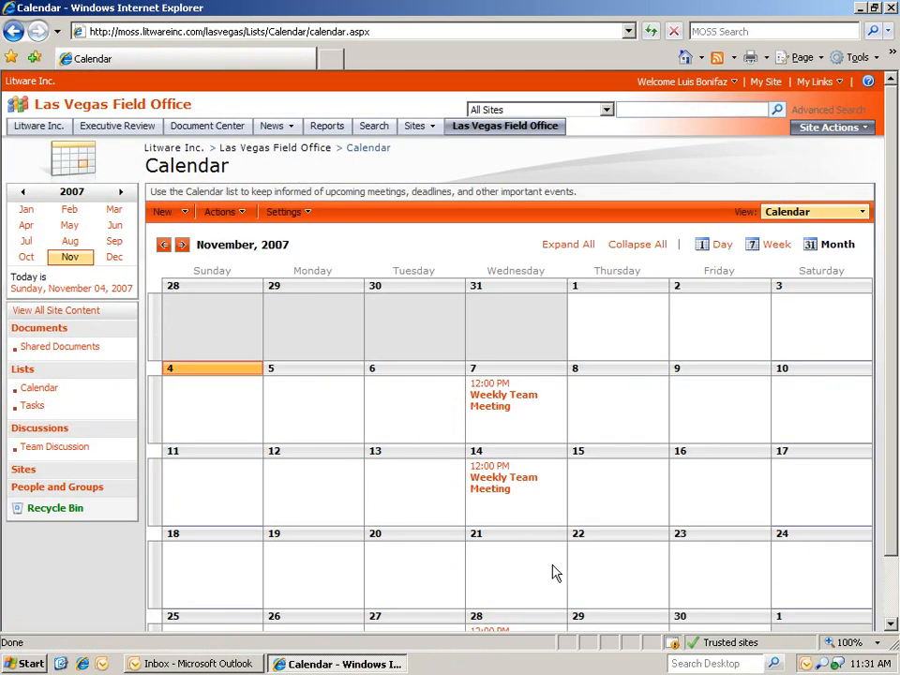
mouse_move(548, 577)
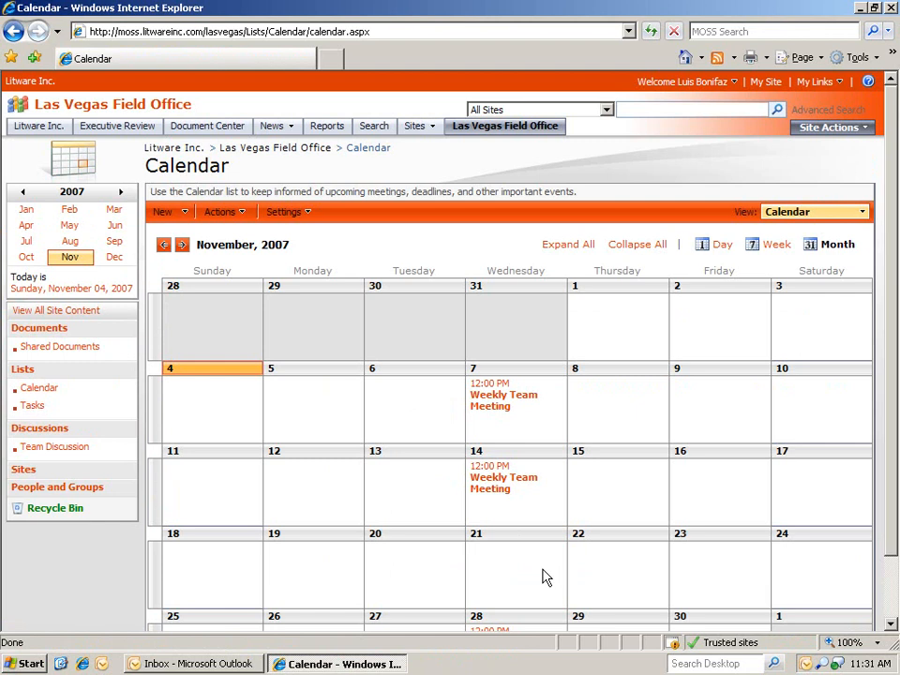